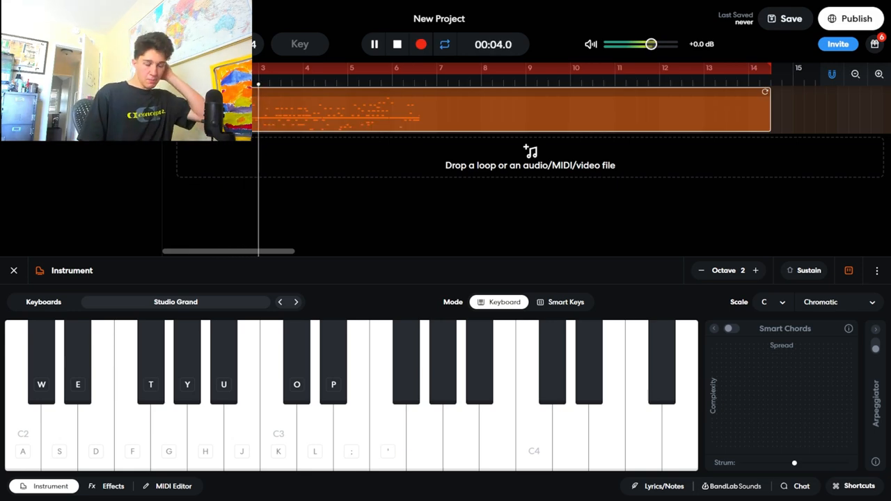
- Switch the instrument track from Studio Grand to the Ocean Pad preset and preview a few notes
left_click(397, 44)
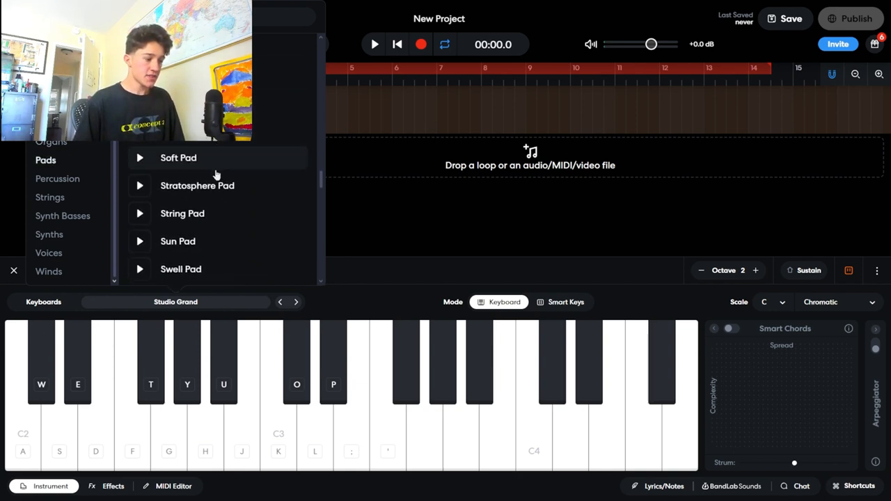
scroll("down", 3)
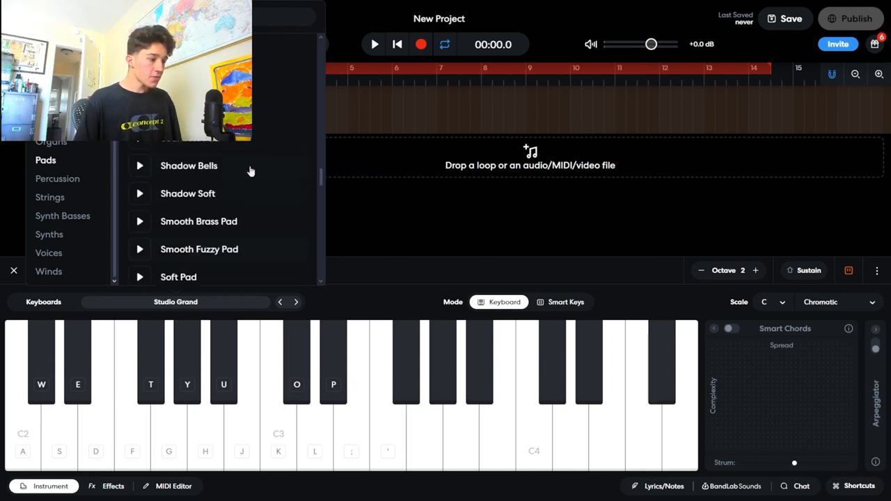
left_click(184, 141)
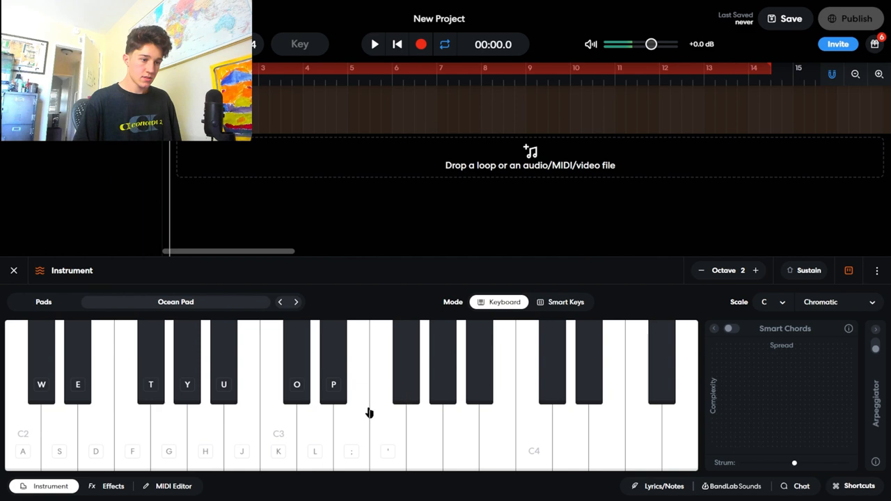
left_click(315, 439)
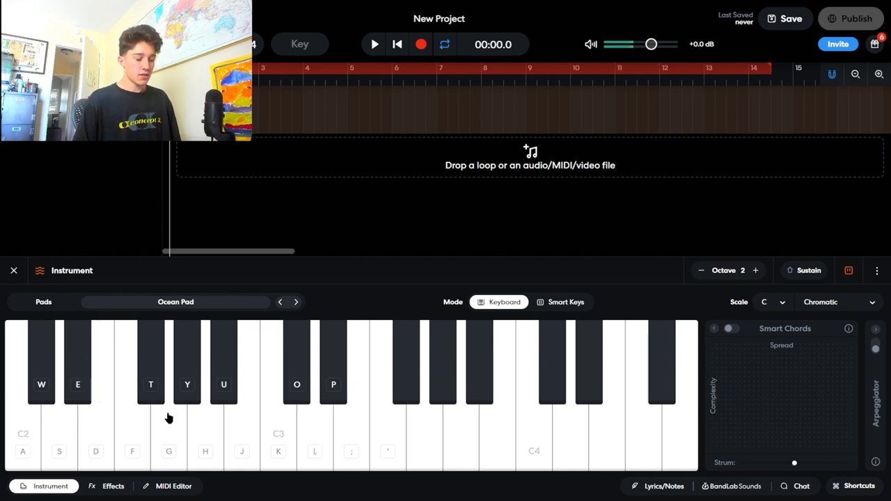
mouse_move(248, 330)
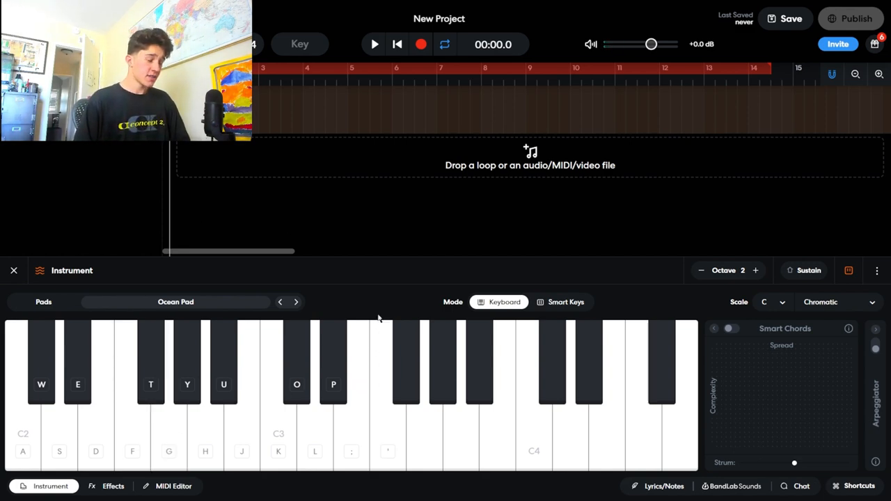
left_click(425, 431)
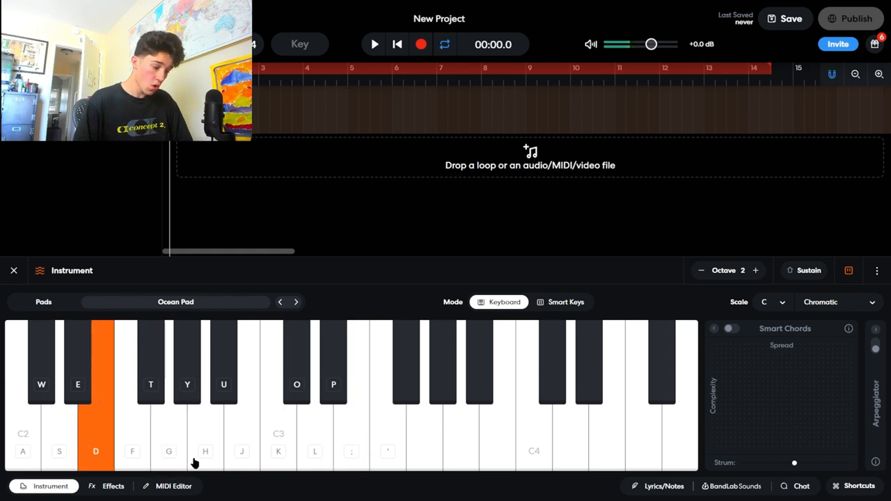
- Set a minor pentatonic root in the MIDI editor, record a four-bar pad chord progression and play it back
left_click(173, 486)
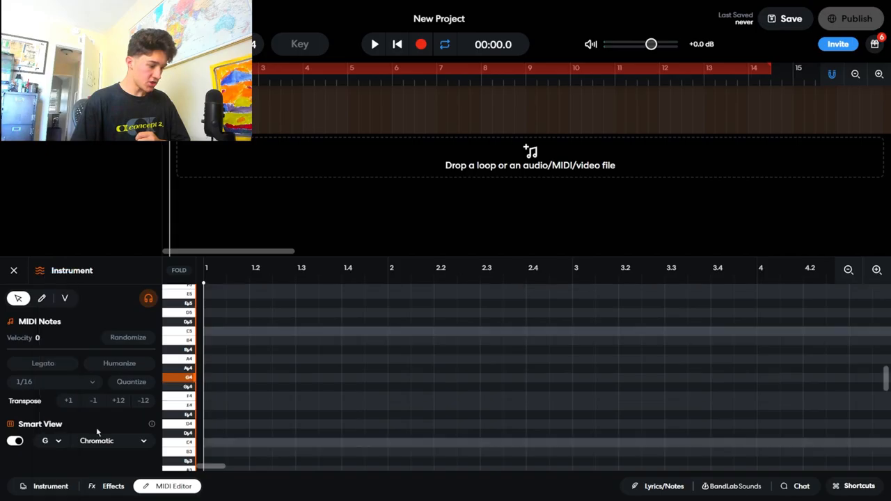
left_click(111, 440)
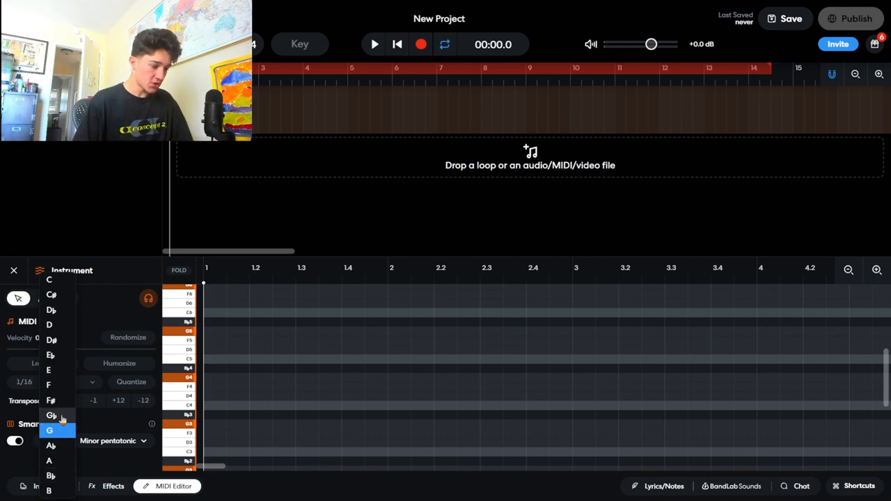
left_click(50, 415)
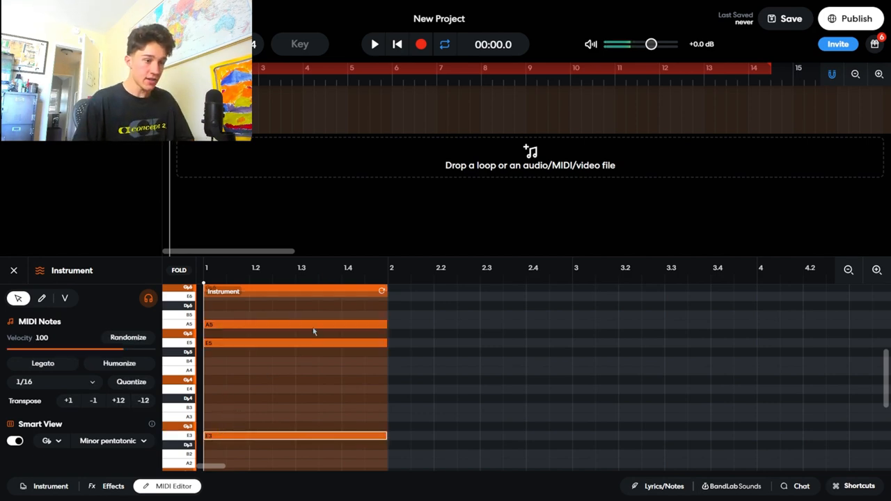
left_click(373, 43)
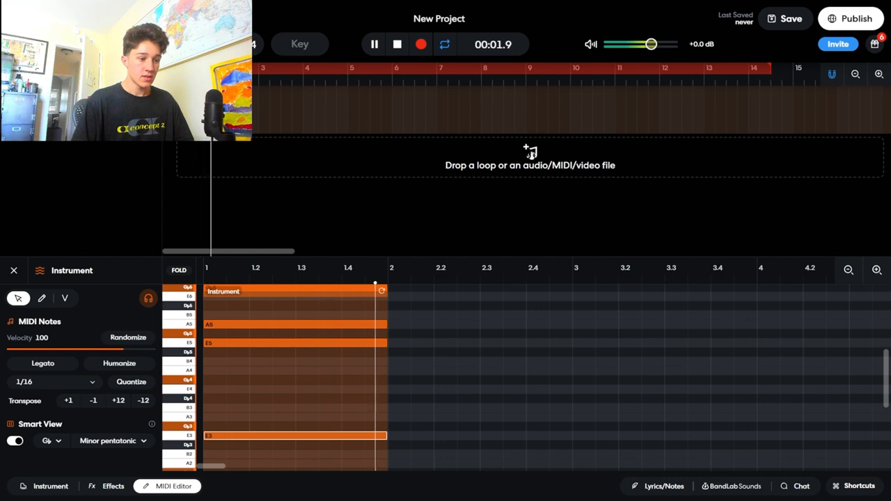
left_click(397, 43)
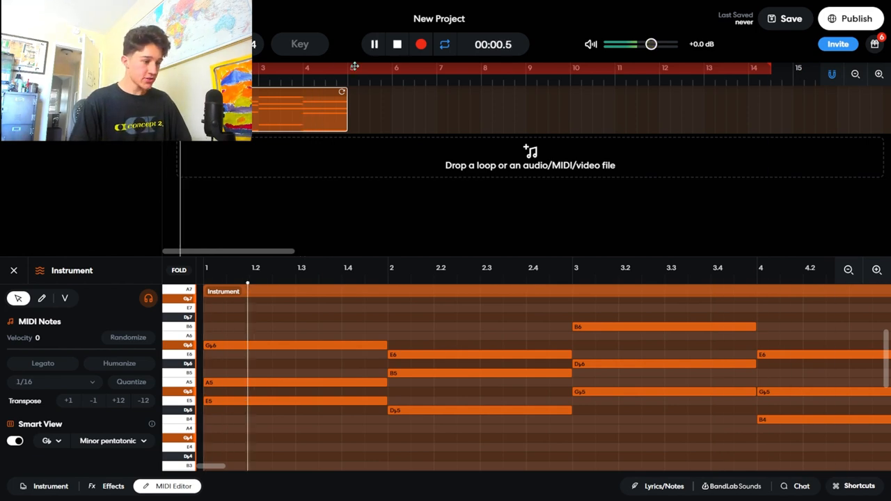
left_click(112, 486)
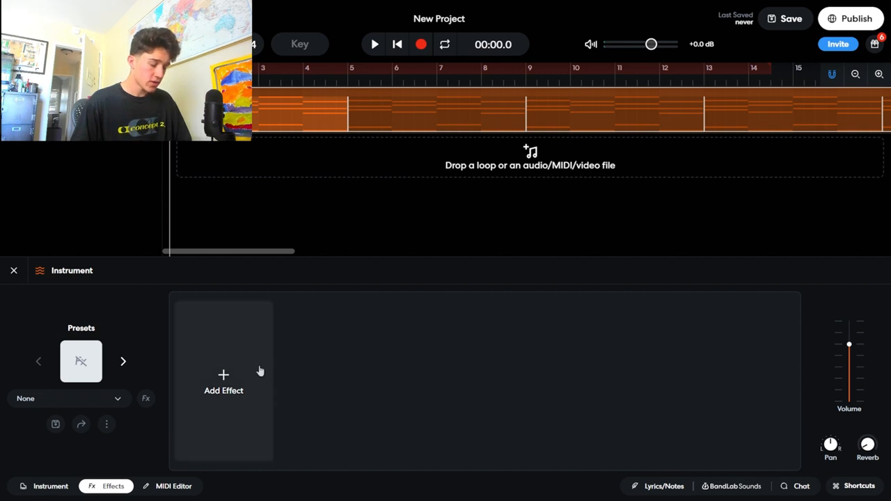
- Add an ST Chorus with speed lowered to about 26% and depth at full
left_click(223, 382)
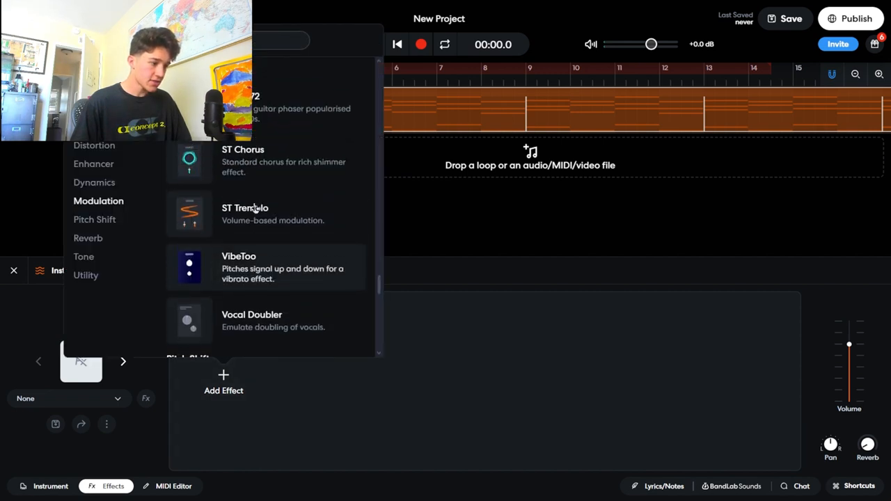
left_click(242, 160)
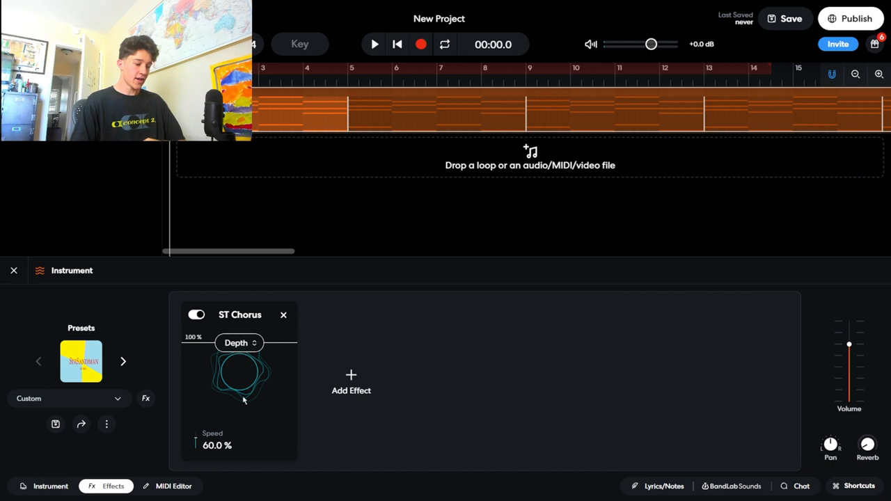
left_click_drag(239, 373, 239, 390)
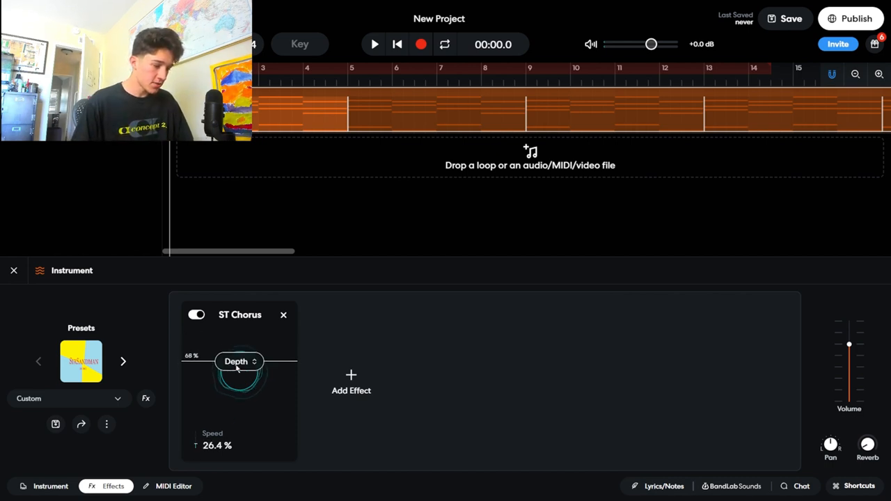
left_click_drag(240, 369, 239, 348)
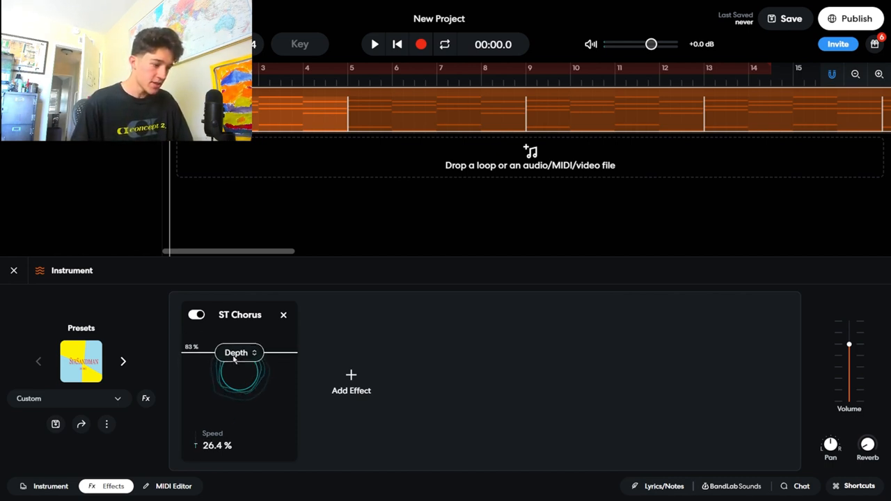
left_click(373, 43)
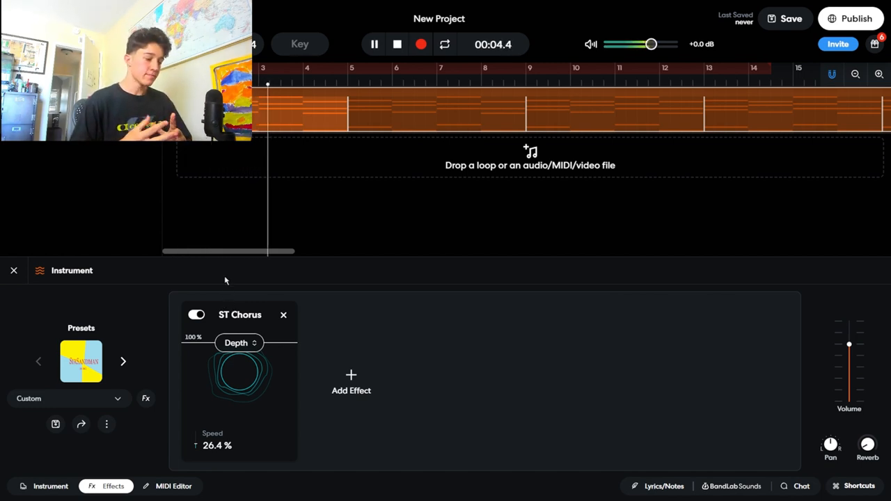
- Add a Classroom-type Univerb reverb with mix around 33%, discarding the stereo widener
left_click(351, 383)
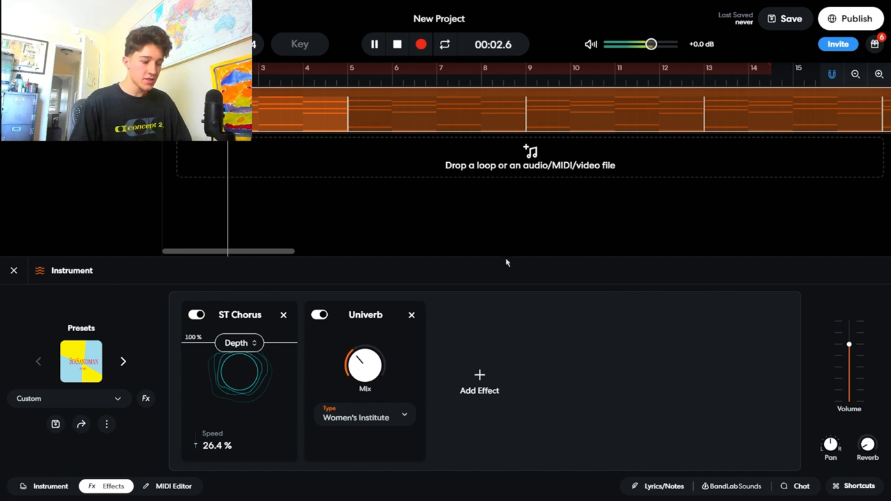
left_click(479, 383)
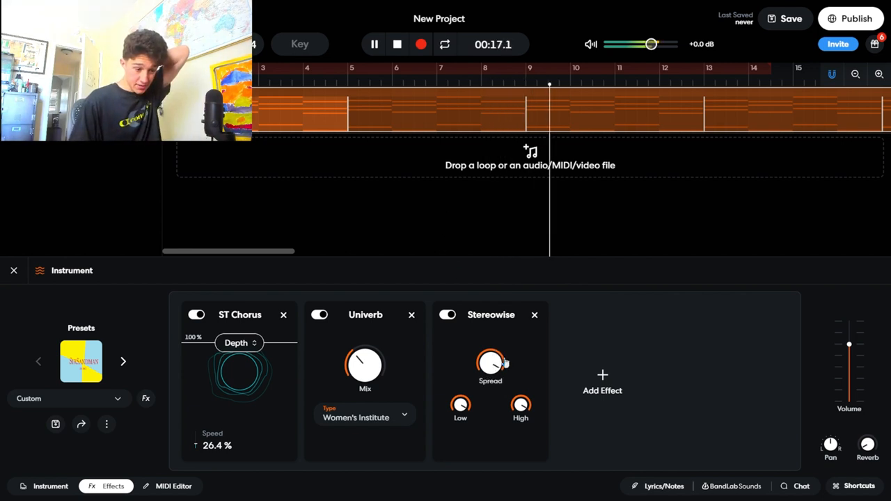
left_click(535, 315)
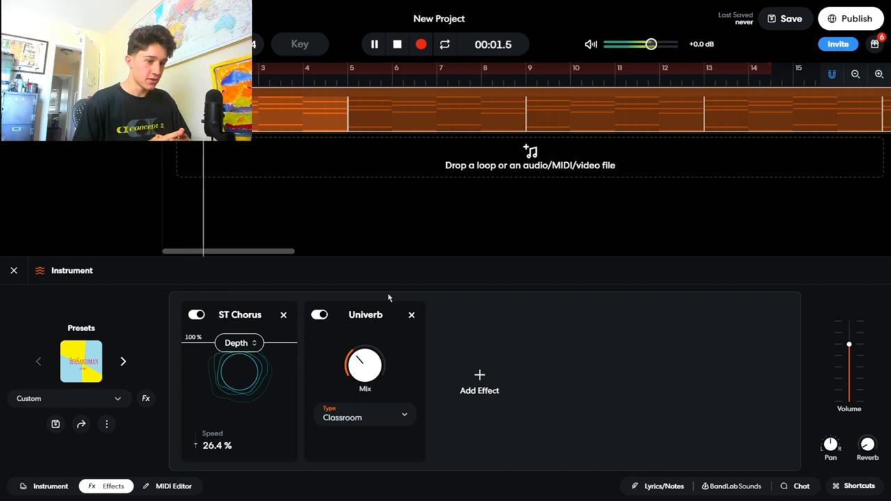
left_click_drag(365, 365, 365, 376)
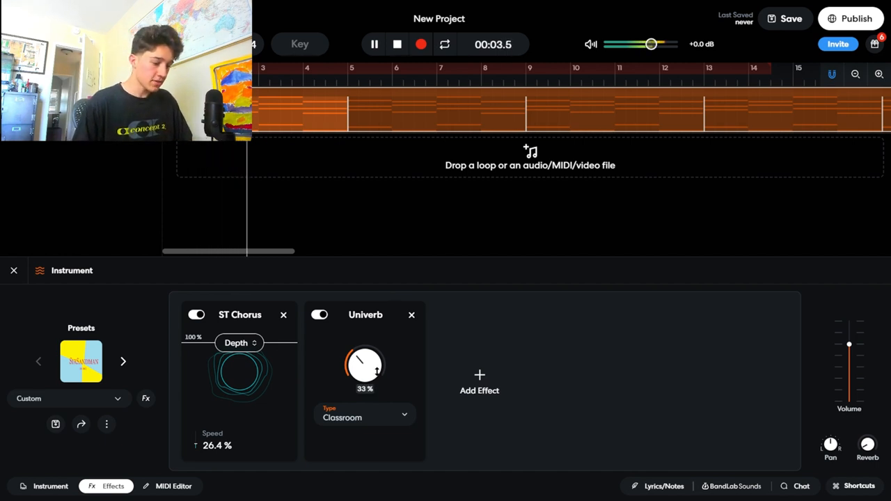
left_click_drag(365, 365, 362, 387)
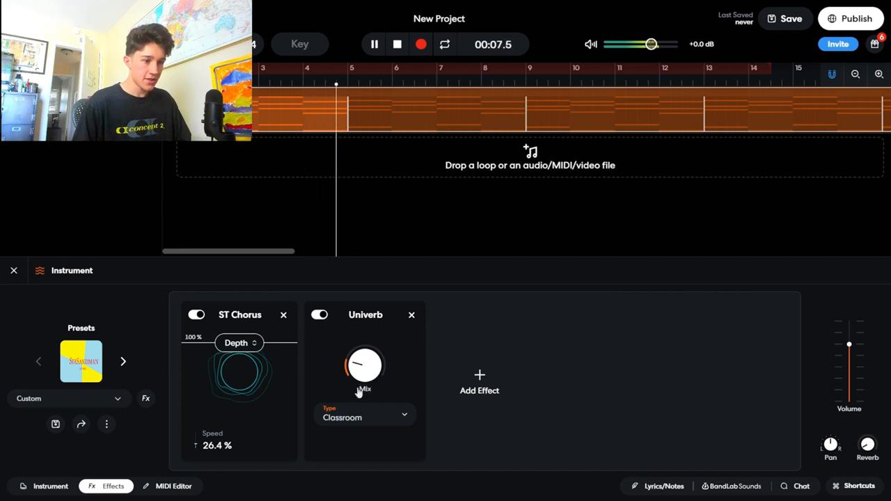
left_click(374, 43)
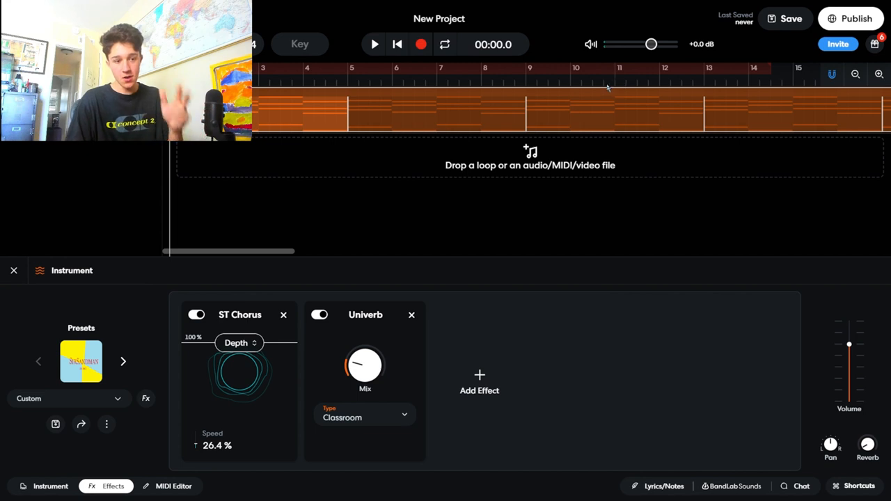
- Add a graphic EQ with the 100 Hz band cut to about -3.8 dB and the 6.4k band boosted to +1.9 dB
left_click(479, 383)
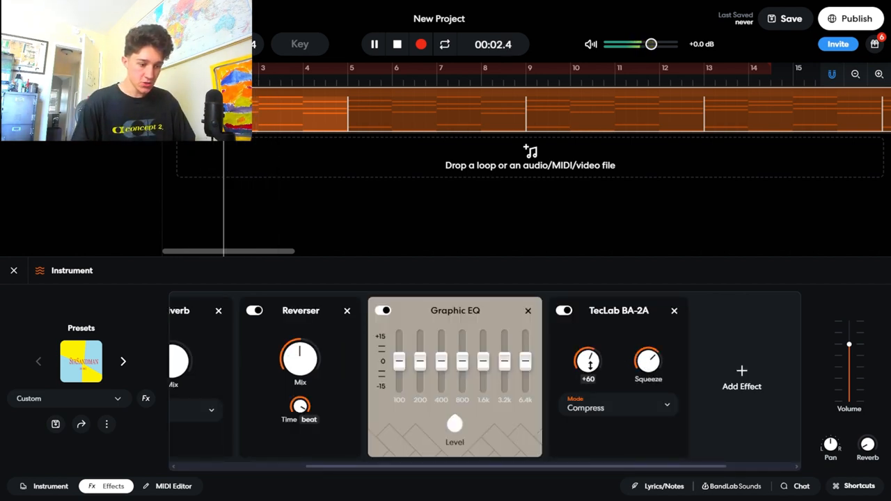
left_click_drag(399, 356, 400, 379)
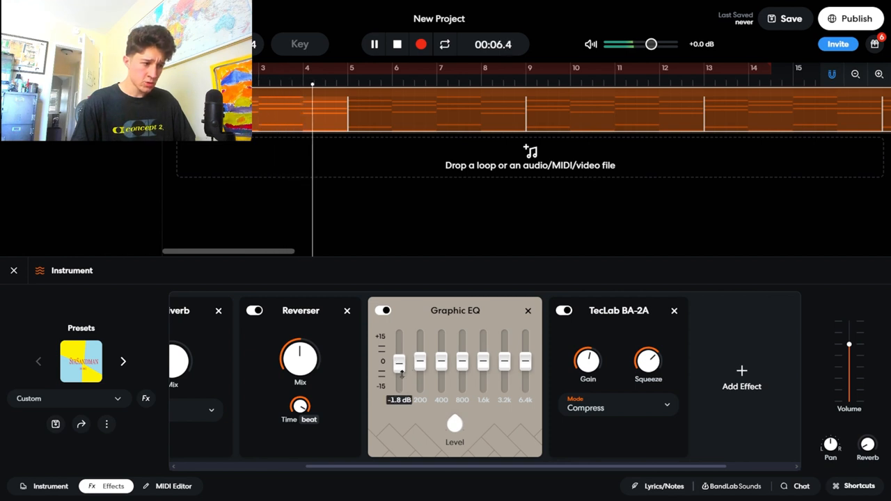
left_click_drag(398, 362, 398, 376)
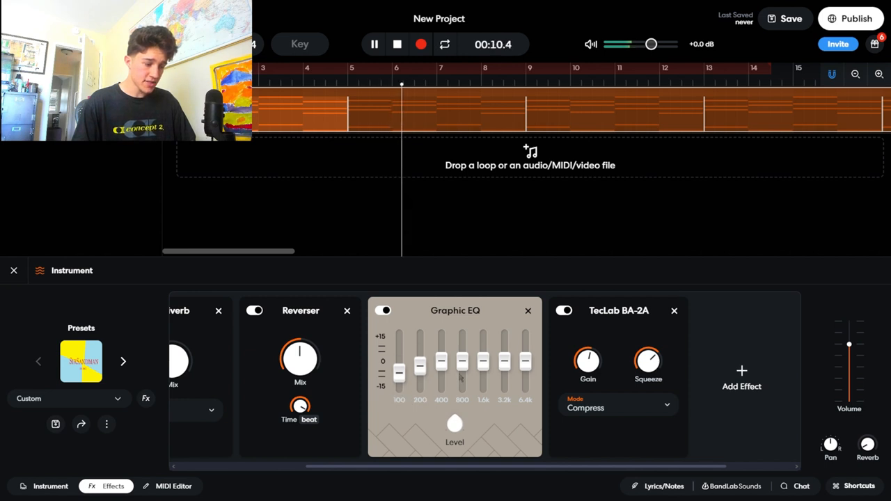
left_click_drag(527, 379, 527, 359)
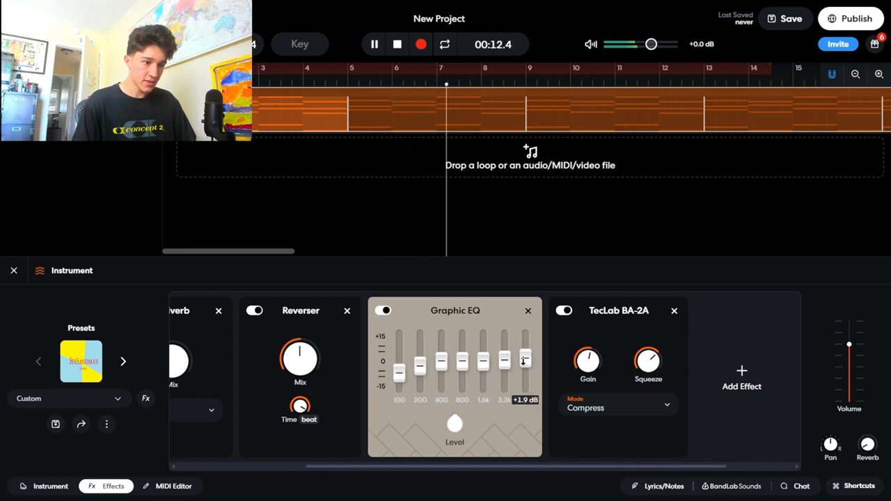
left_click(374, 43)
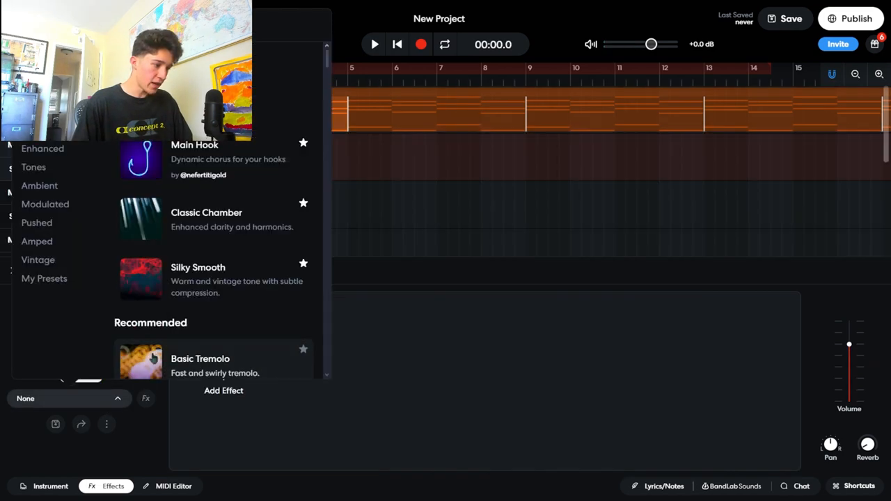
- Pick the Basic Tremolo preset and play a steel drum melody in minor pentatonic on the keyboard
scroll("down", 3)
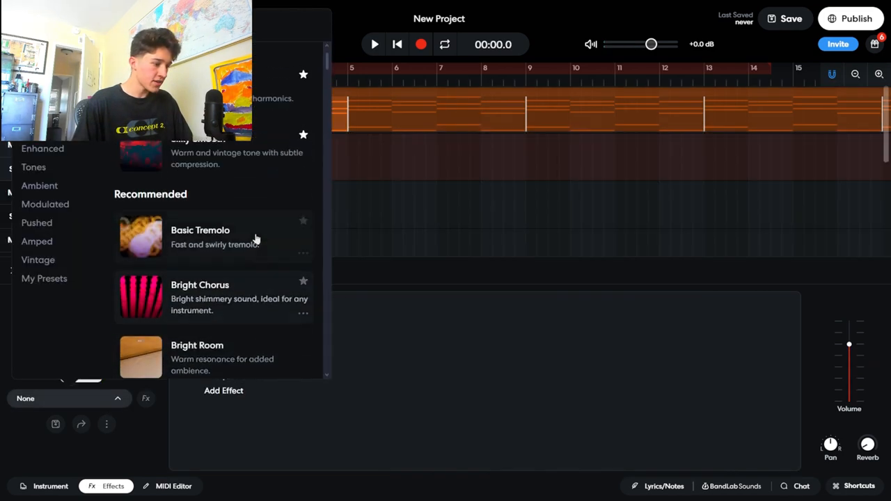
left_click(50, 486)
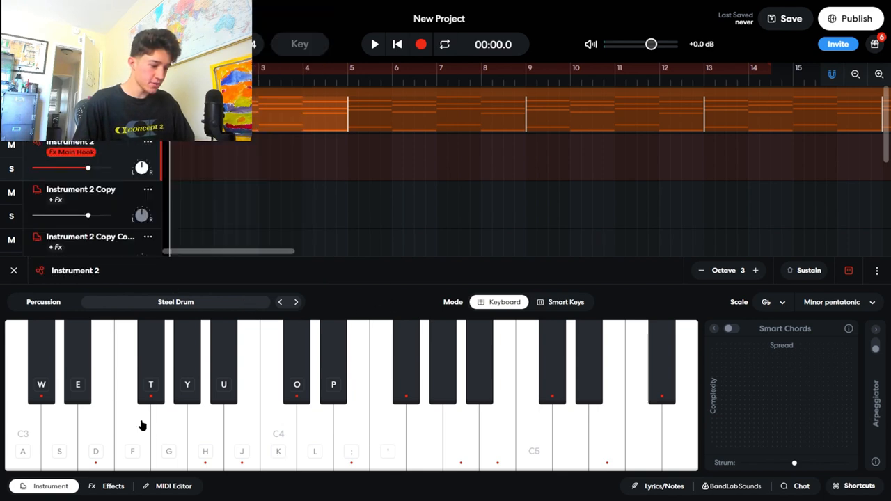
left_click(173, 486)
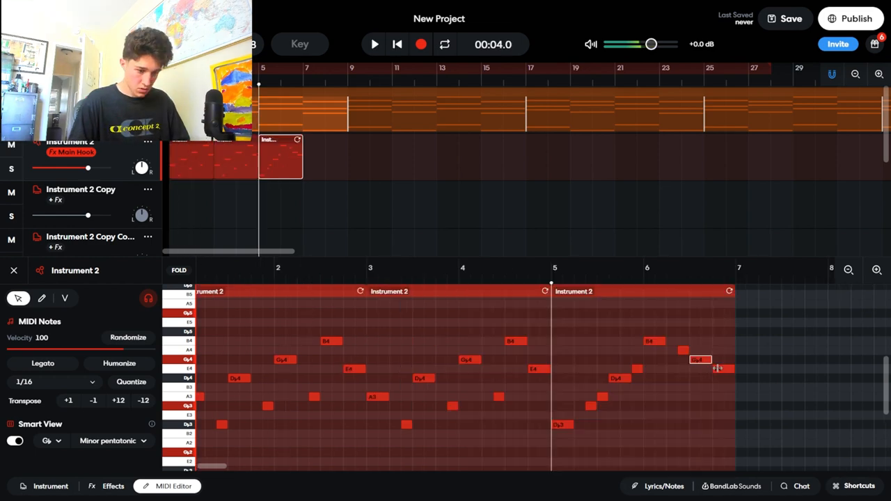
- Add a rising note run to the steel drum riff, audition it, and paste the region along the timeline
left_click(373, 43)
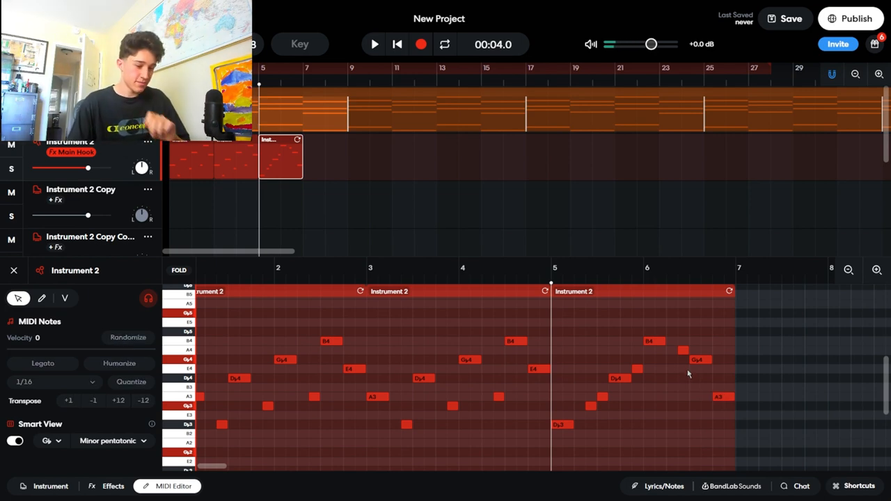
left_click(373, 43)
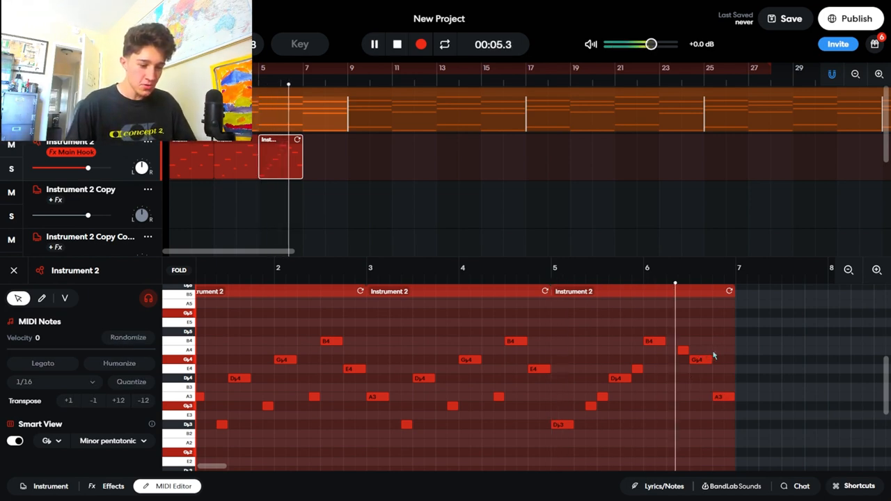
left_click(373, 43)
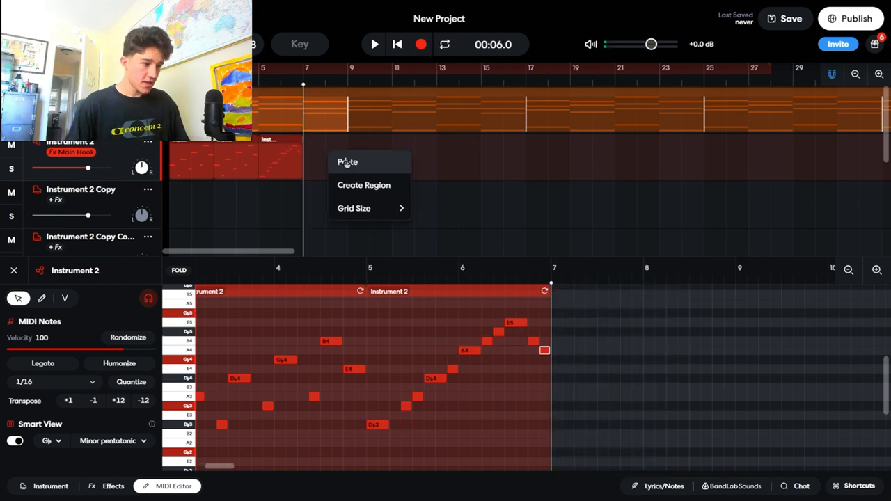
left_click(348, 162)
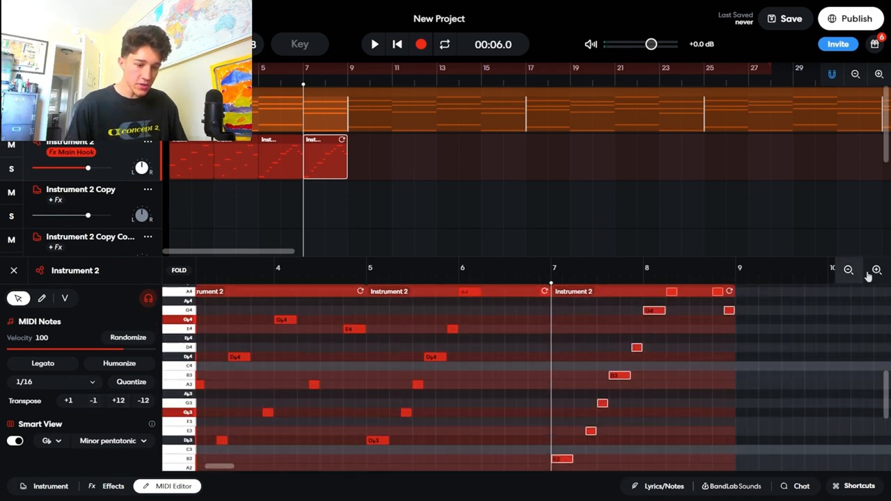
left_click(14, 270)
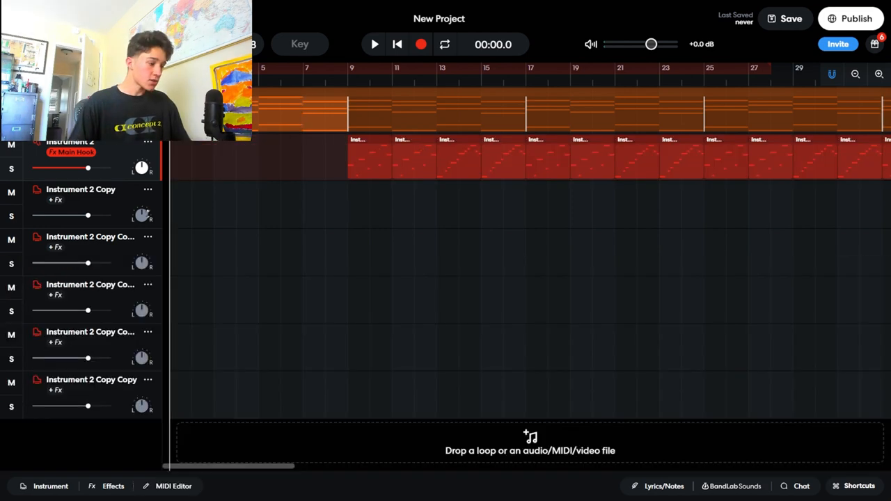
- Give Instrument 2 Copy a new sound and open its note editor
left_click(80, 195)
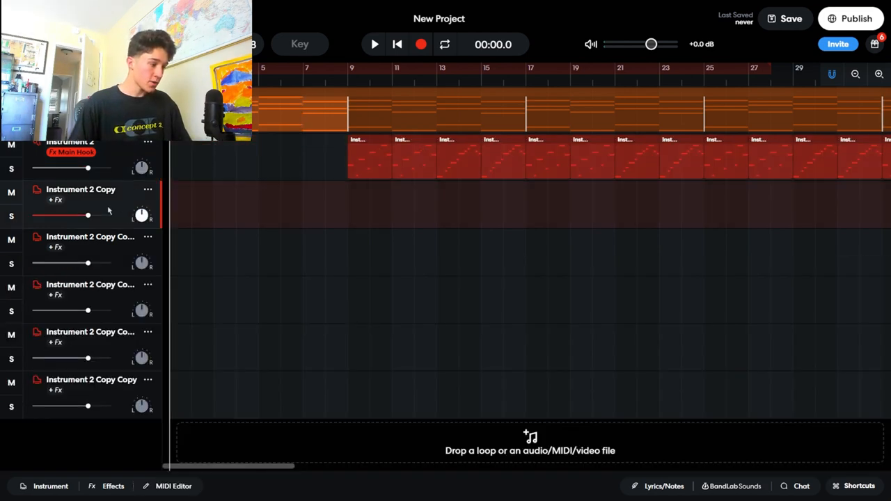
left_click(113, 486)
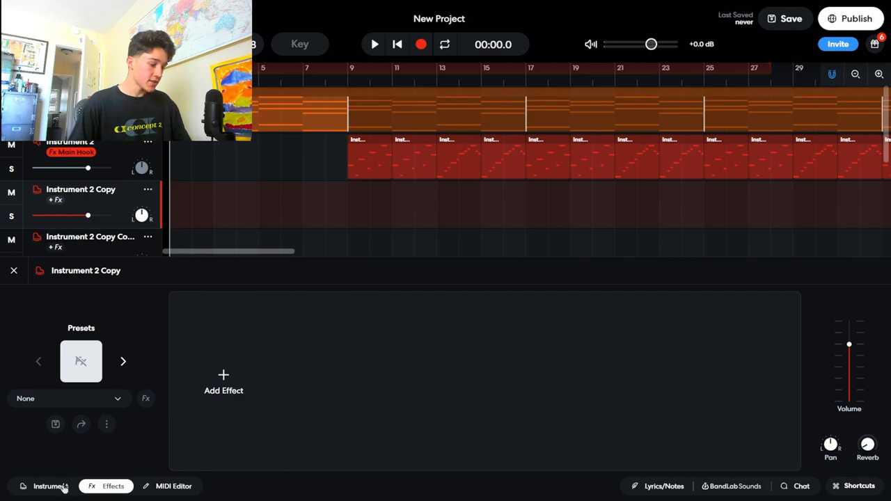
left_click(50, 486)
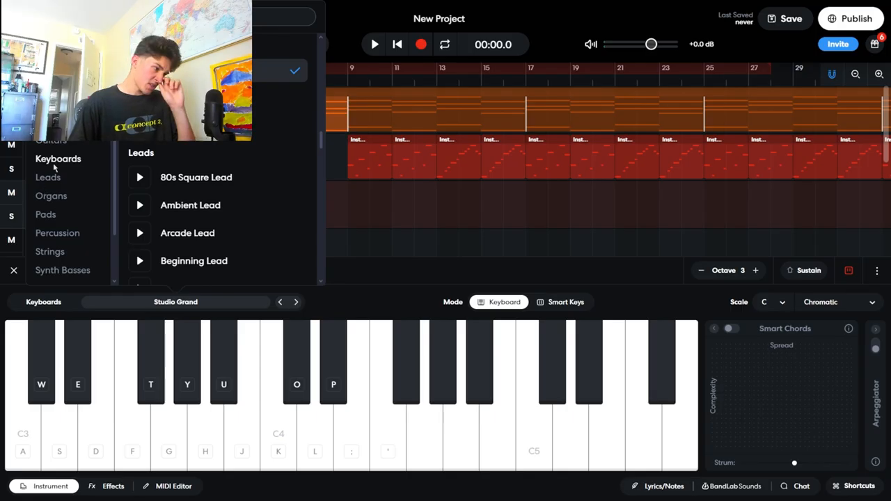
scroll("down", 3)
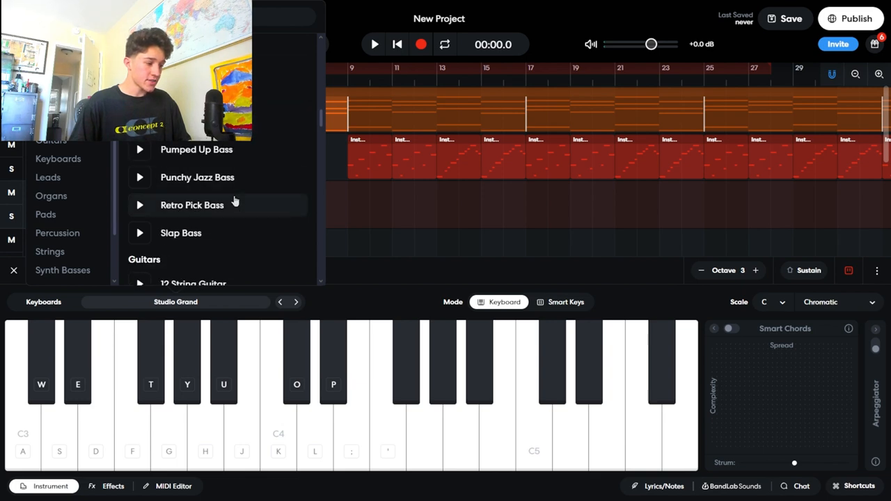
left_click(198, 177)
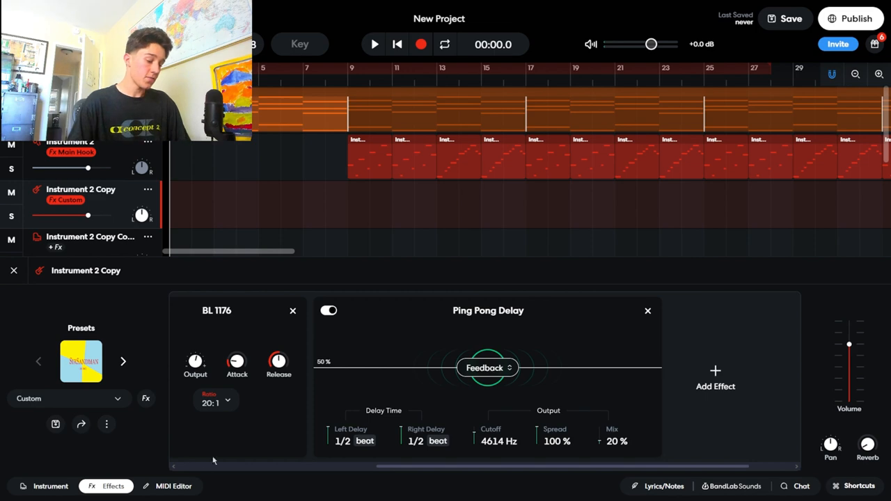
left_click(173, 487)
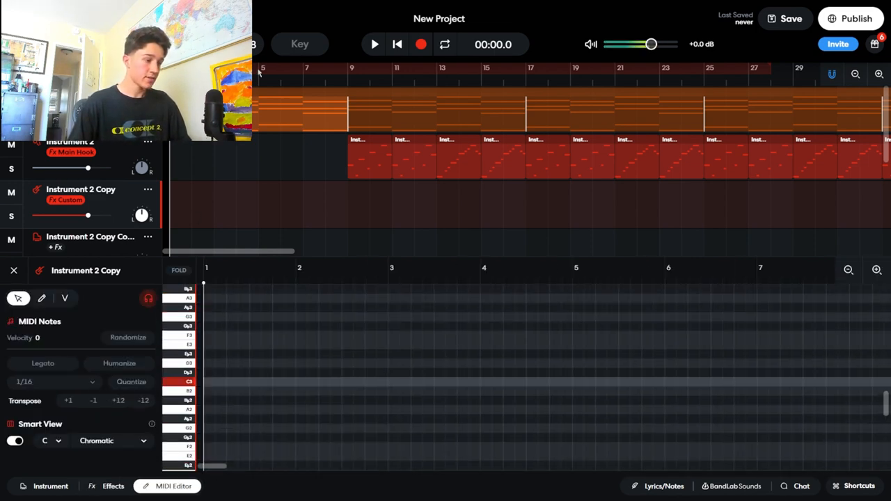
- Rename the project title to 'Sigma Wolf Gang'
left_click(439, 20)
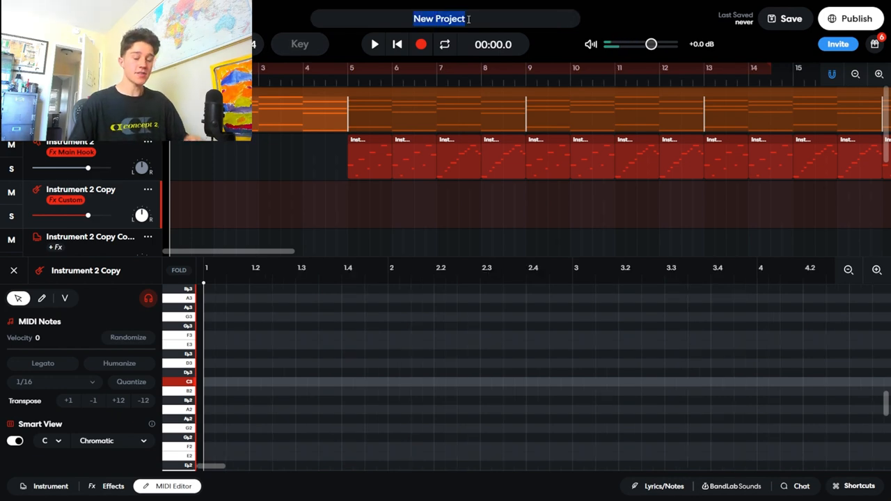
type("Wolf Gang")
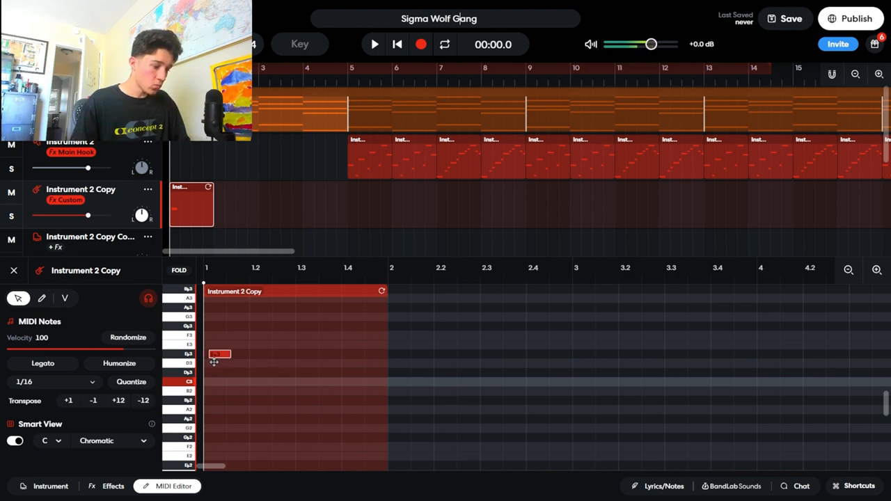
- Draw a slow melody of stretched long notes on Instrument 2 Copy and play it back
left_click_drag(220, 356, 229, 363)
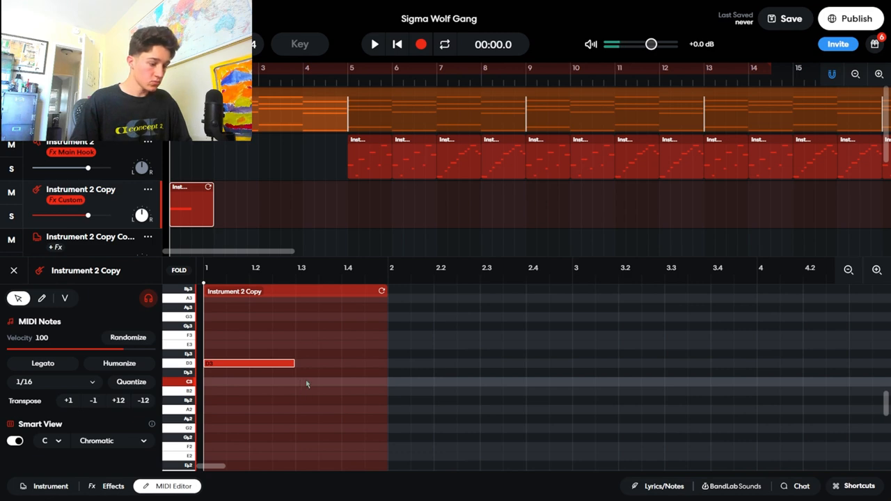
left_click(374, 43)
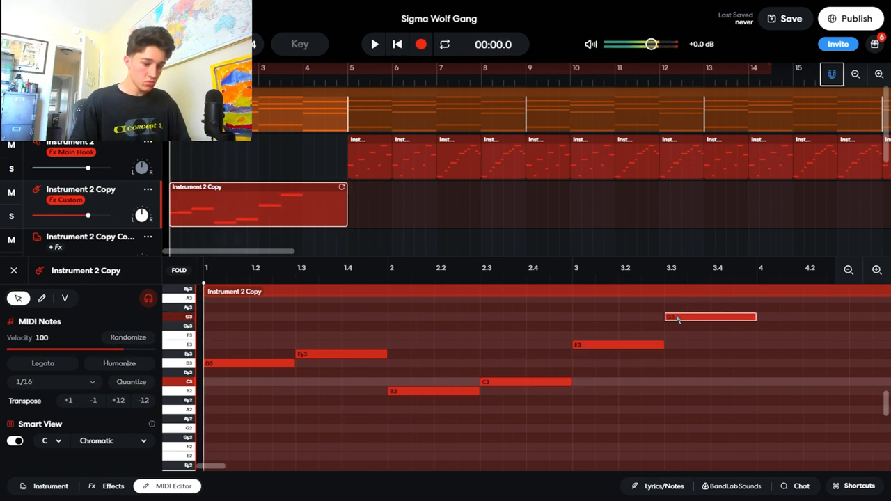
left_click(375, 43)
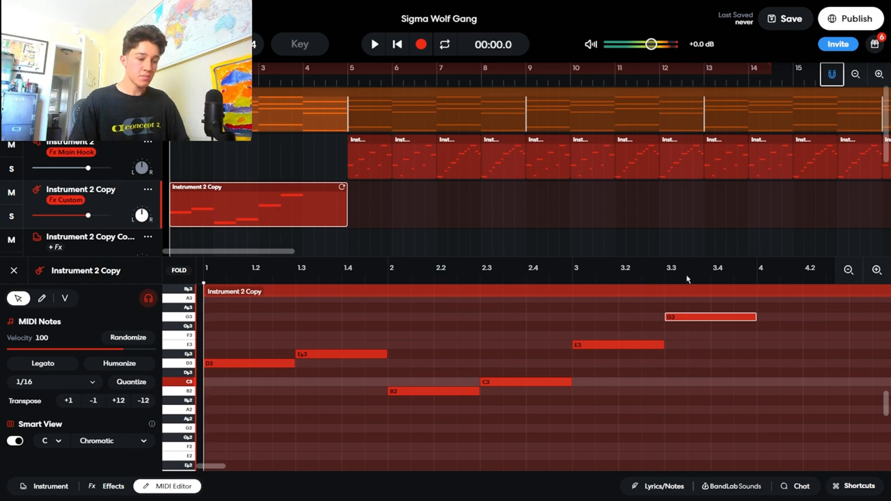
left_click(113, 486)
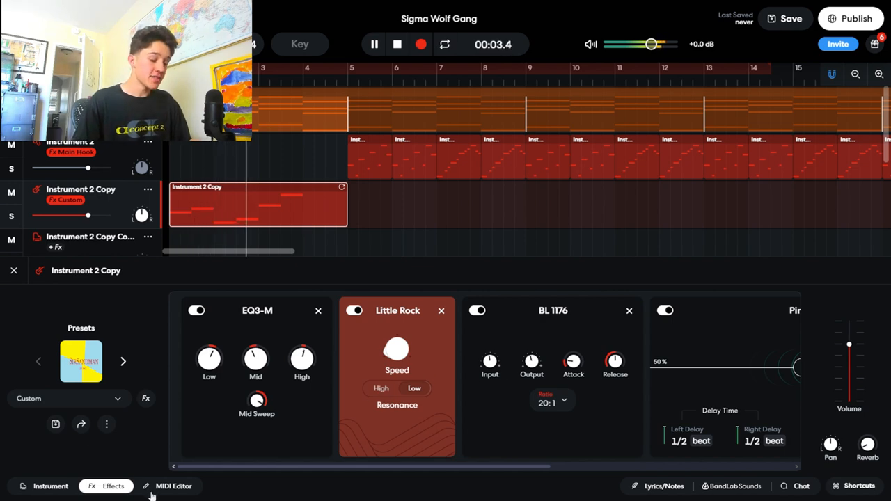
- Browse through the Guitars presets to audition tones for the lead
left_click(172, 486)
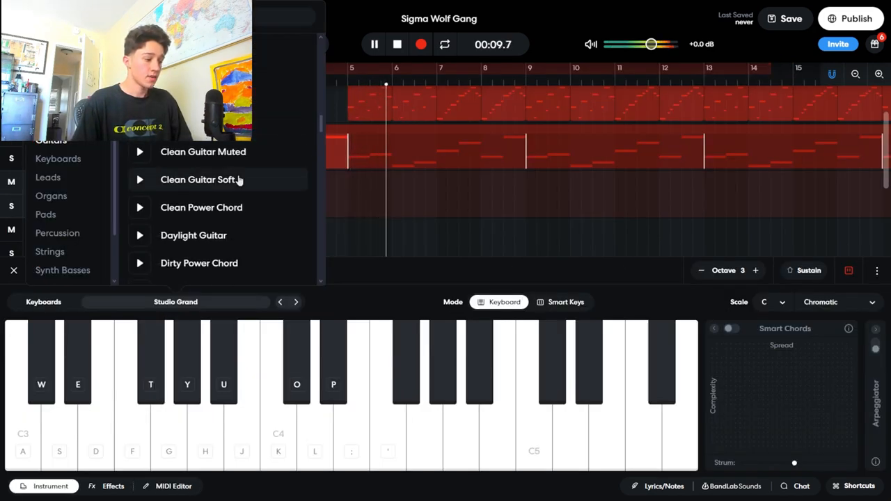
scroll("down", 3)
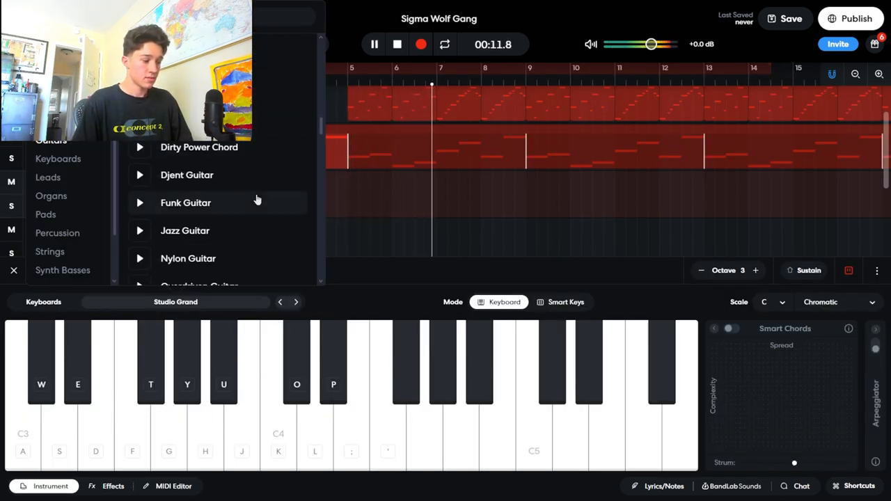
scroll("down", 3)
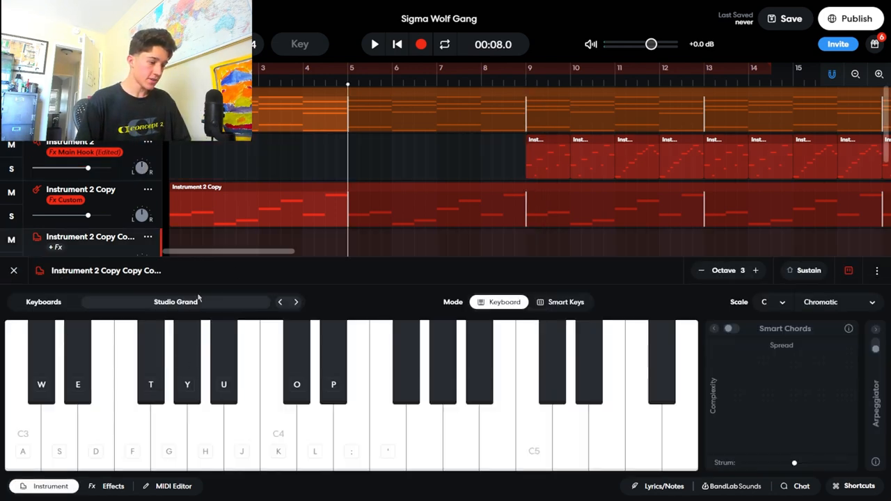
- Set the track to Bright Piano, paste the melody region at bar 9 and view its notes
left_click(175, 301)
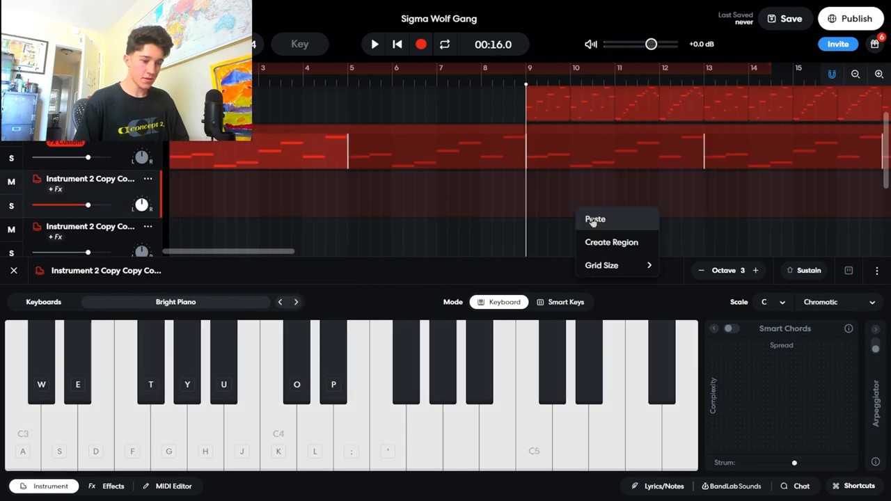
left_click(596, 220)
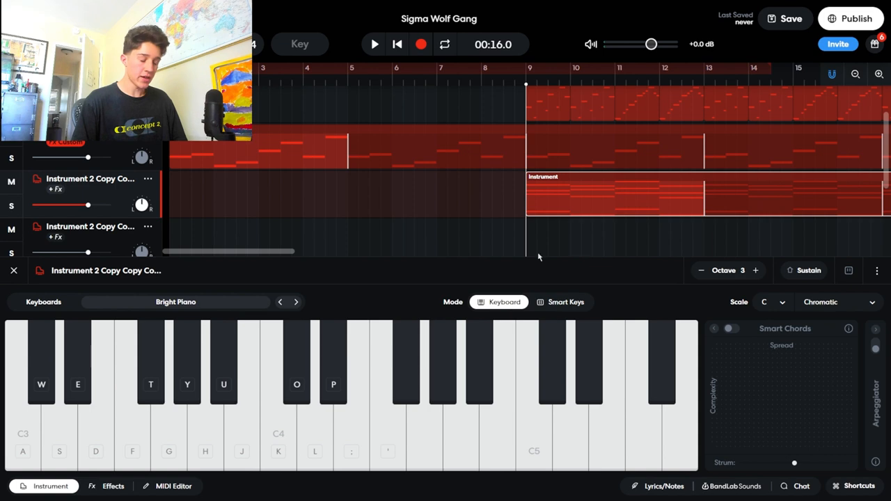
left_click(173, 486)
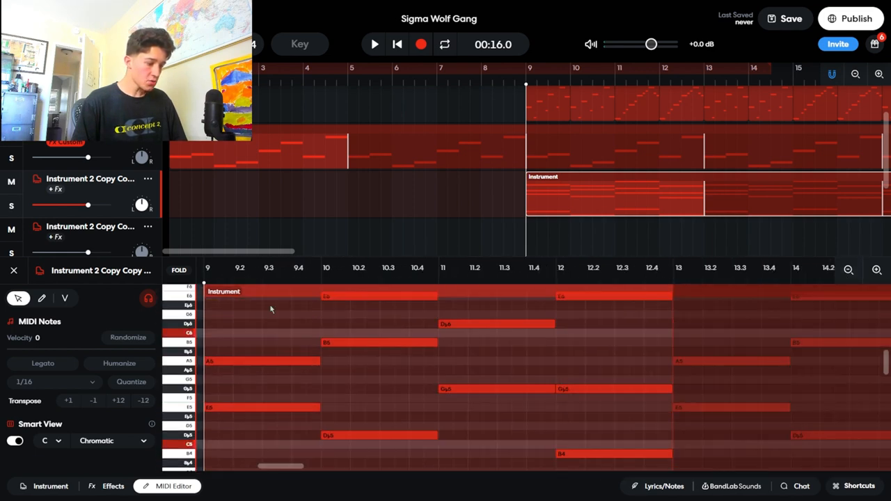
mouse_move(217, 451)
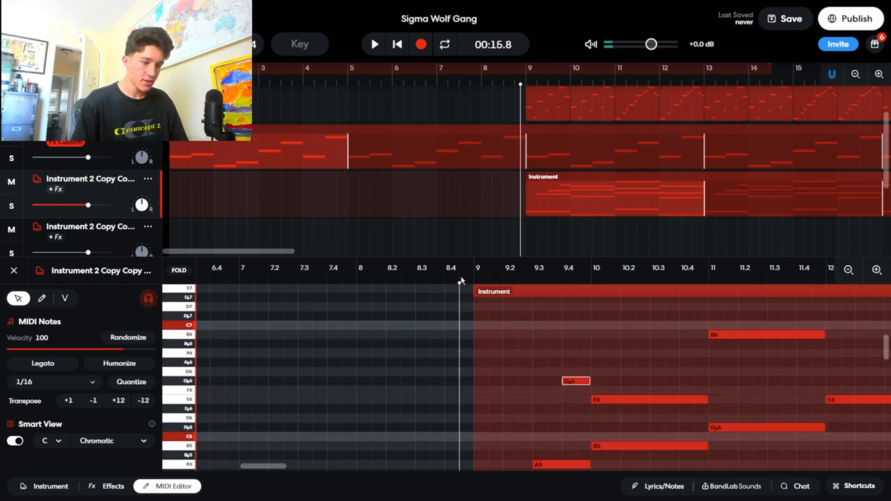
- Nudge two notes of the pasted Bright Piano melody, audition it, and bring up the empty effects chain
left_click(373, 43)
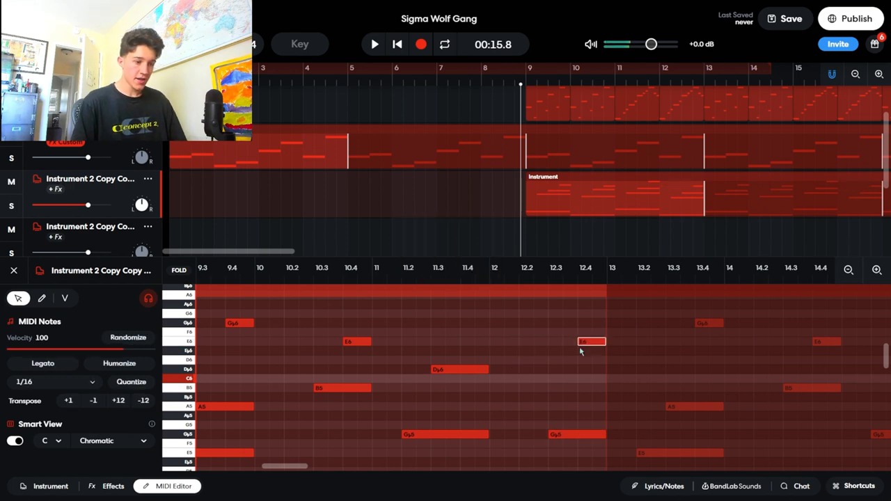
left_click(373, 44)
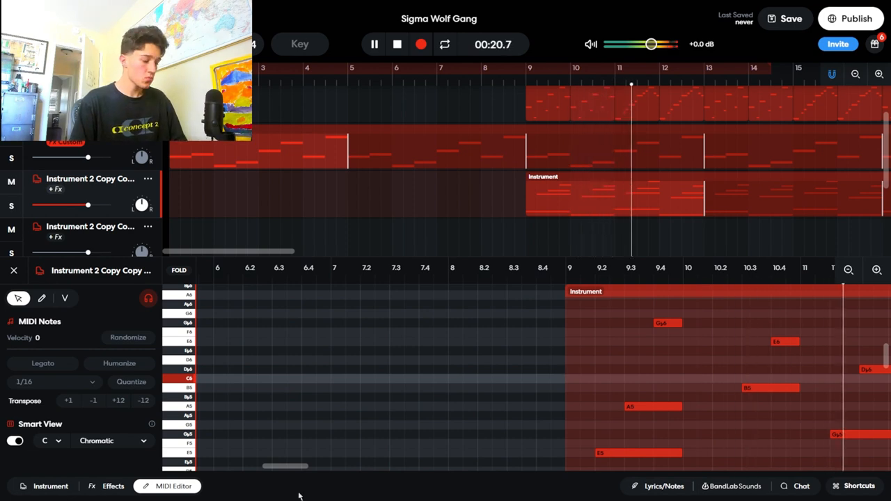
left_click(114, 486)
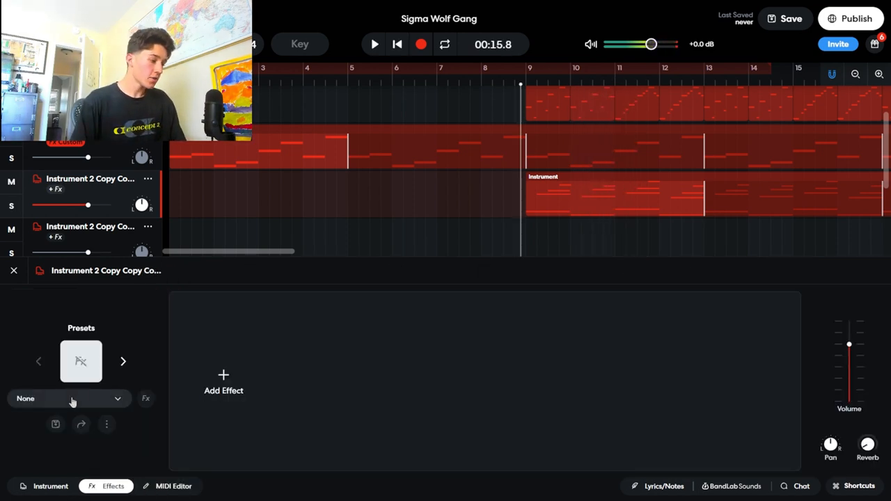
- Apply the Bright Chorus preset to the Bright Piano track and adjust its BA-2A compressor amount
left_click(69, 398)
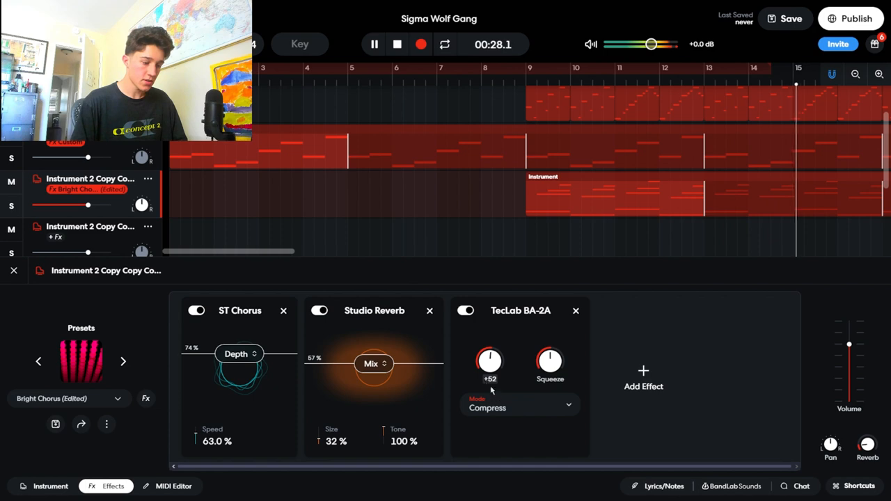
left_click(519, 407)
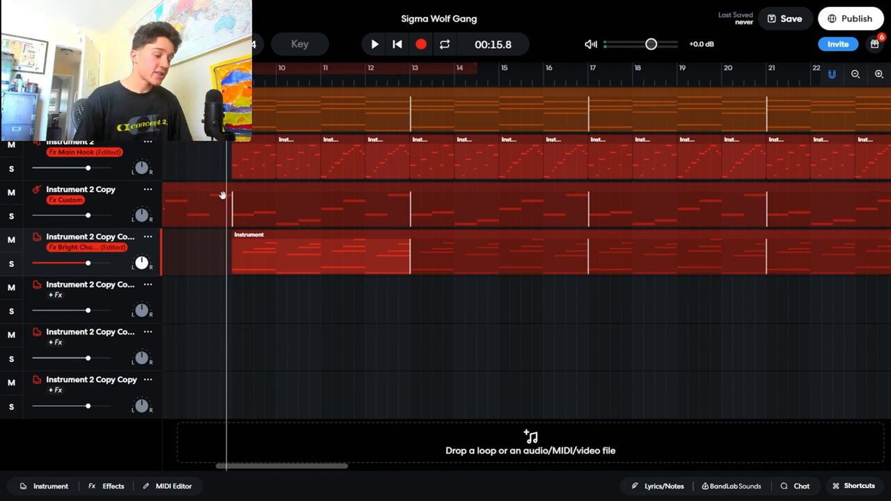
- Put a repeating melody on the fourth copy track from bar 25 to 32 with the Lo-Fi Lead preset
left_click(44, 486)
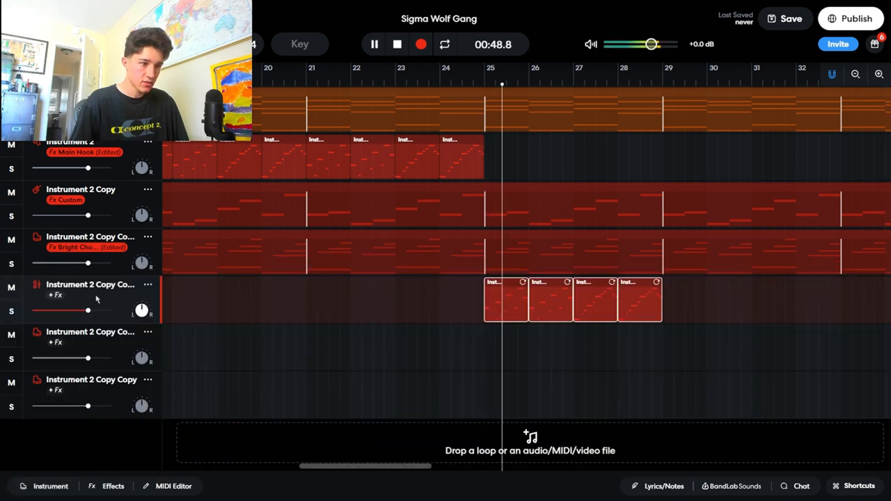
left_click(113, 487)
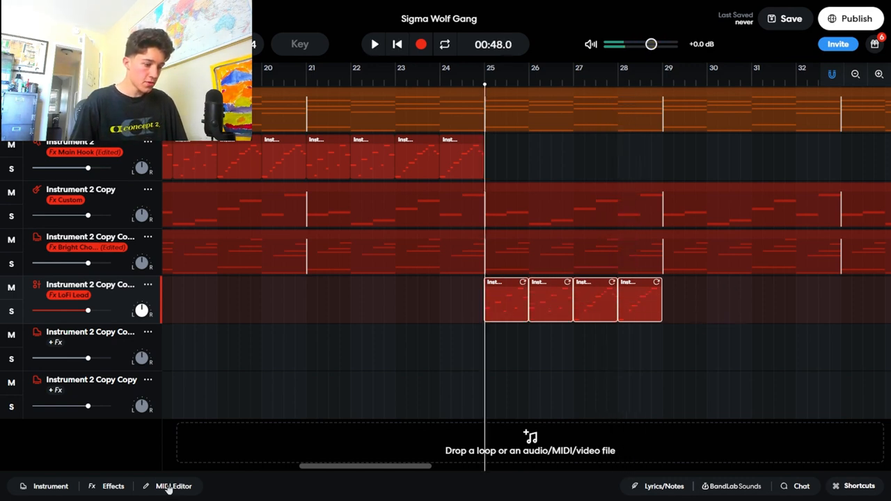
left_click(173, 486)
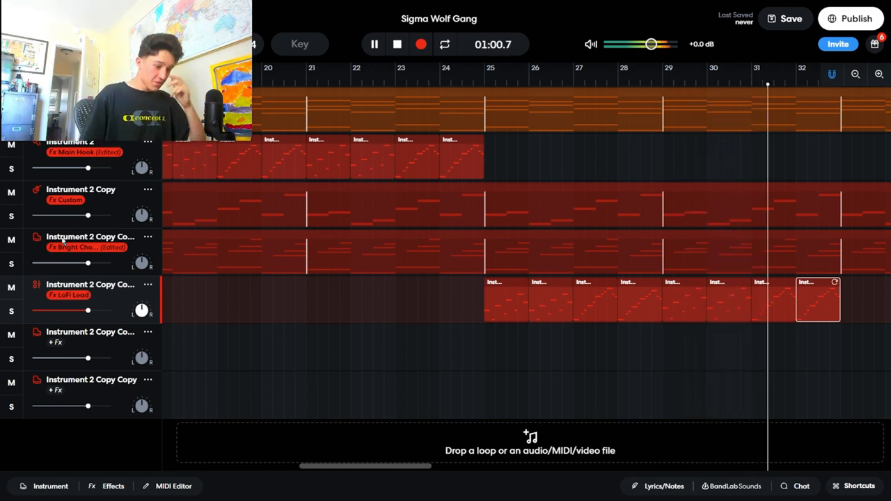
left_click(50, 486)
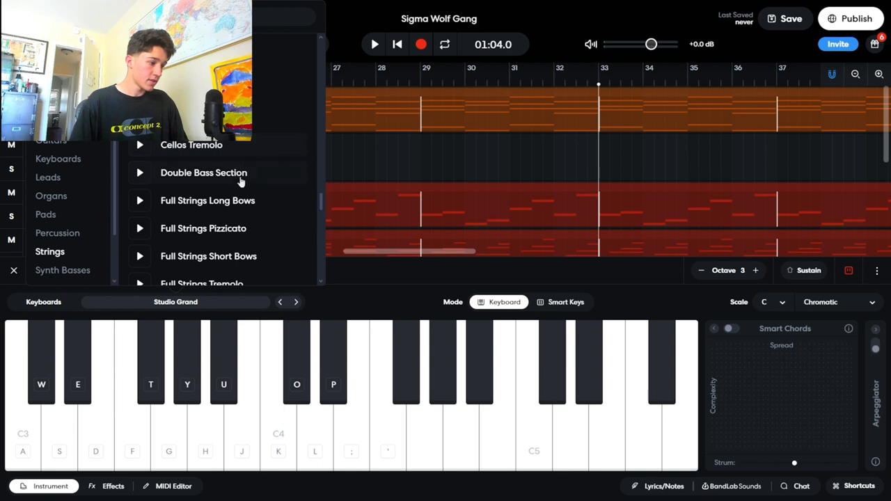
- Give the fifth copy a Strings sound, a part from bar 33 and the String Echo preset, then audition it
left_click(207, 201)
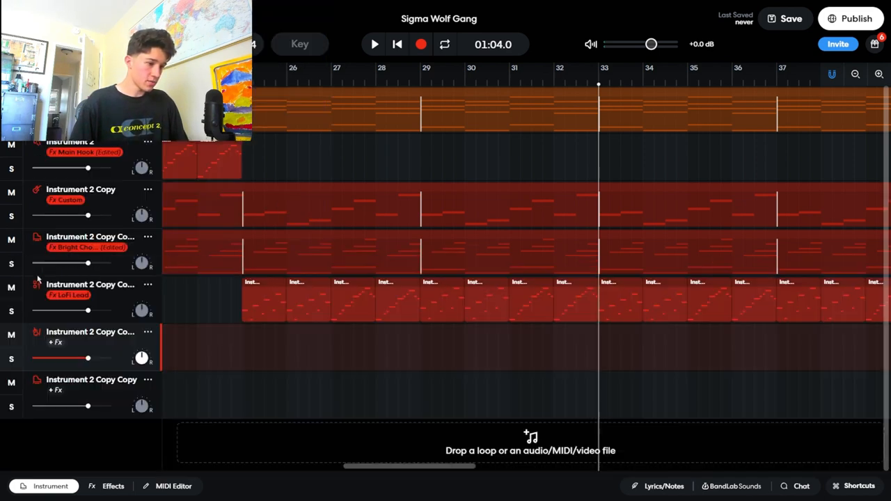
scroll("right", 3)
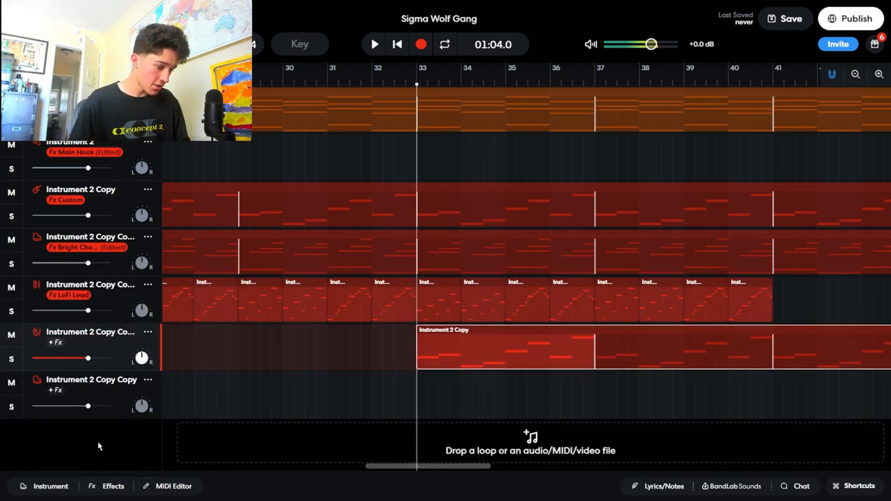
left_click(172, 486)
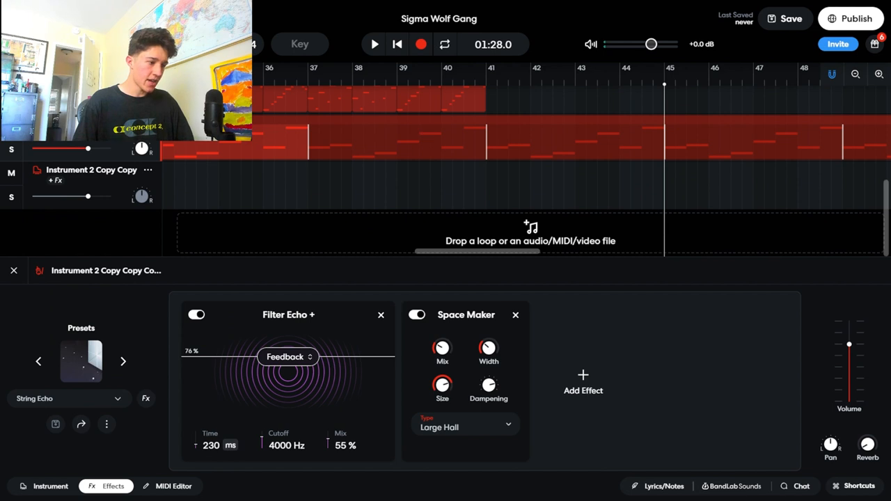
left_click(373, 43)
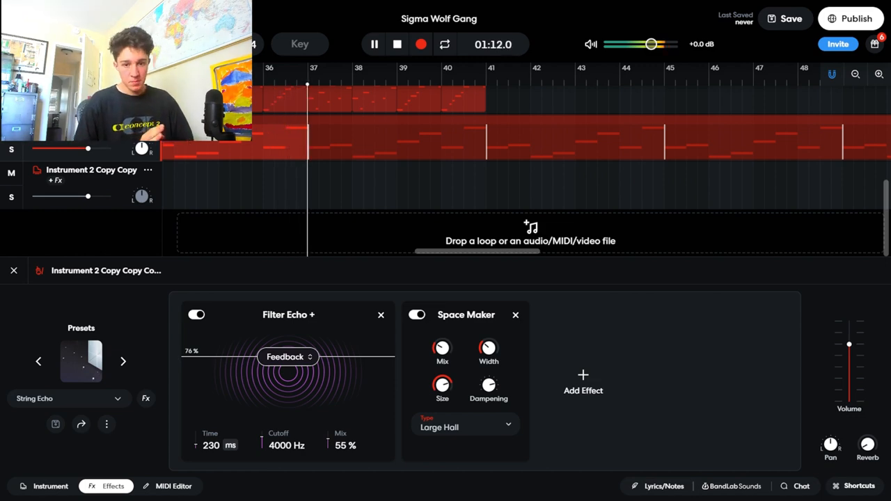
left_click(373, 43)
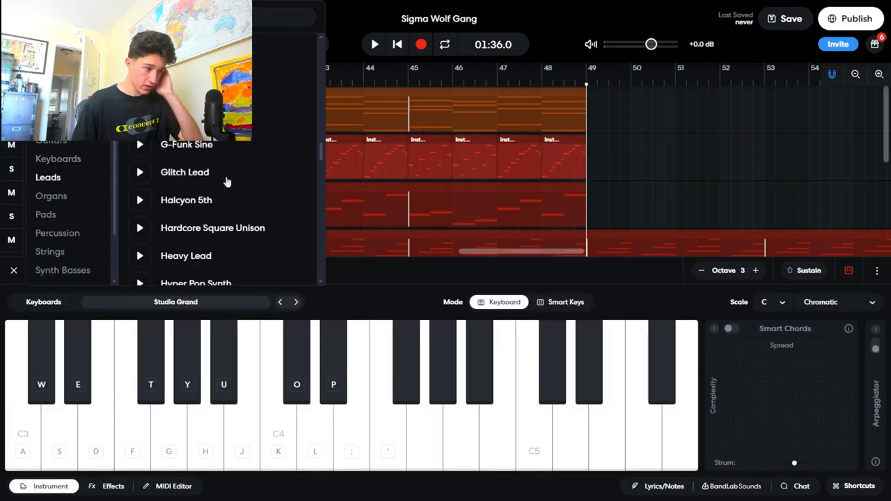
- Give the sixth copy a Leads sound repeating from bar 49 with the Distorted preset, and check its notes
scroll("down", 3)
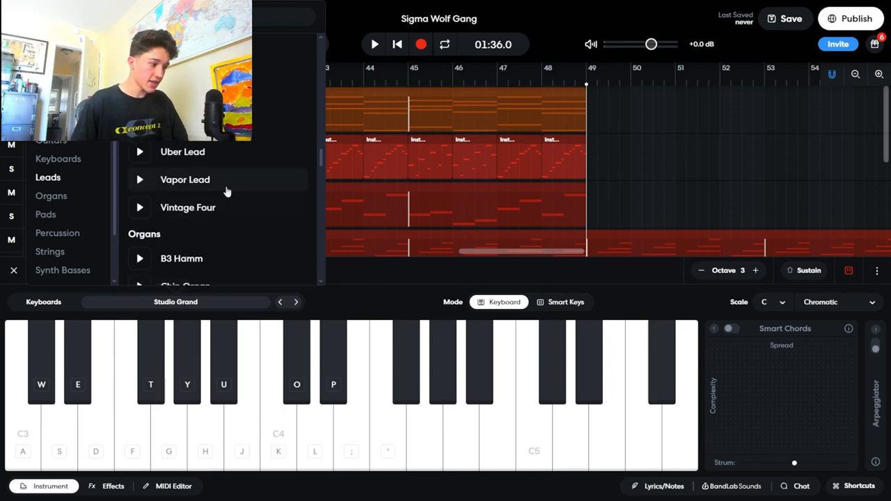
left_click(185, 180)
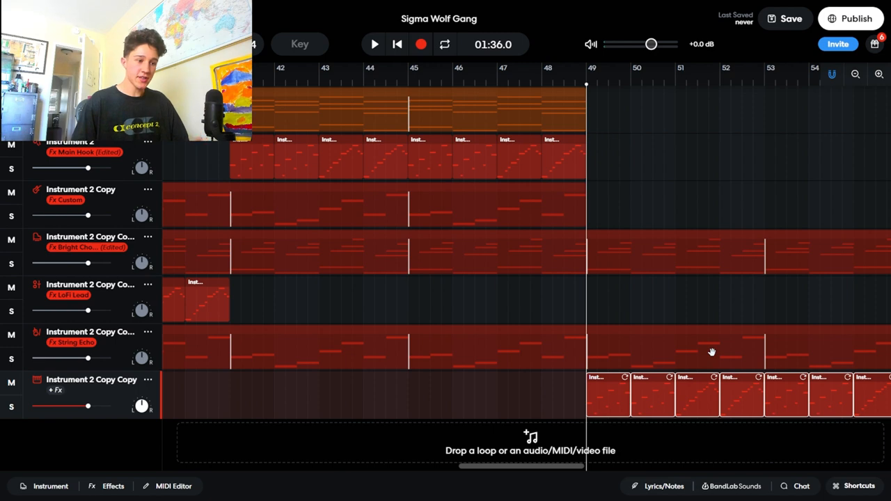
left_click(374, 43)
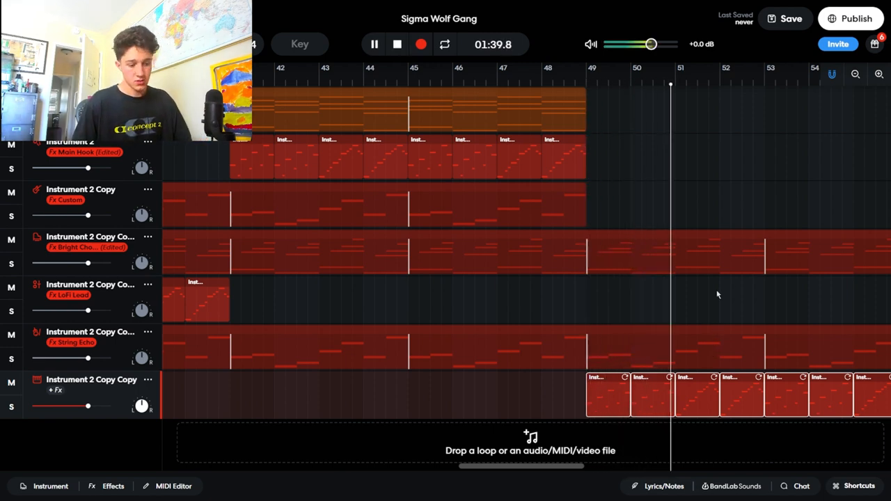
left_click(113, 486)
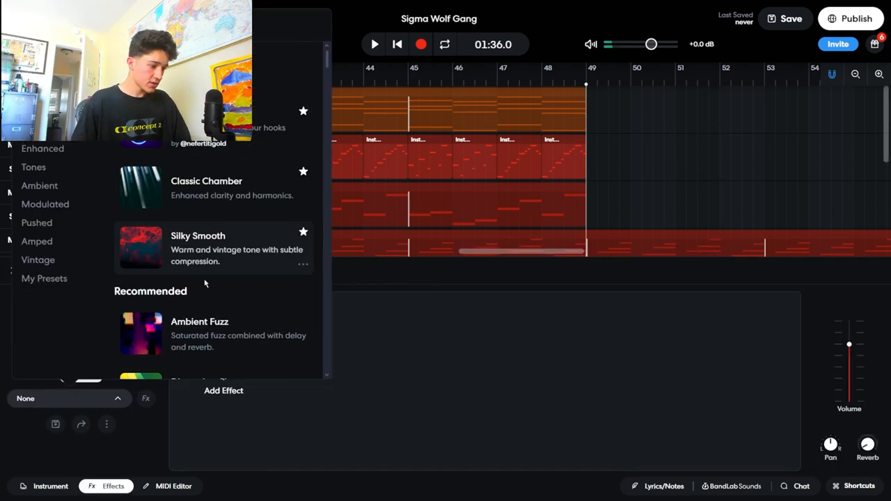
scroll("down", 3)
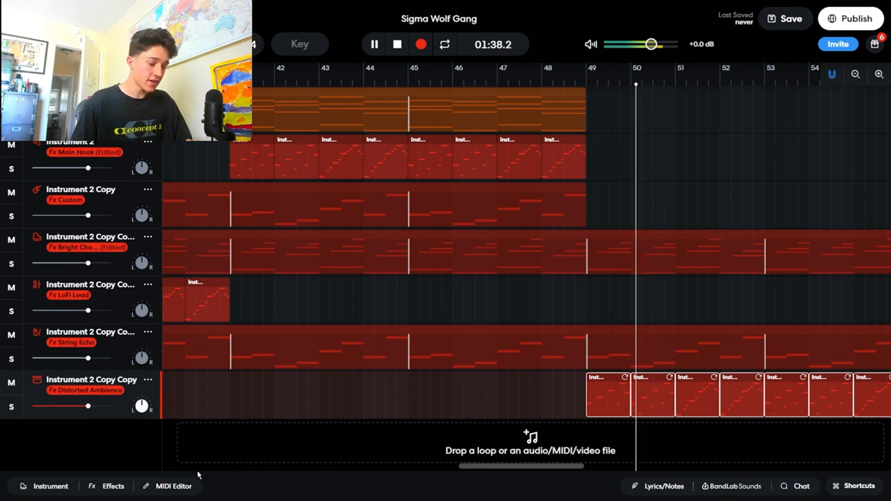
left_click(172, 486)
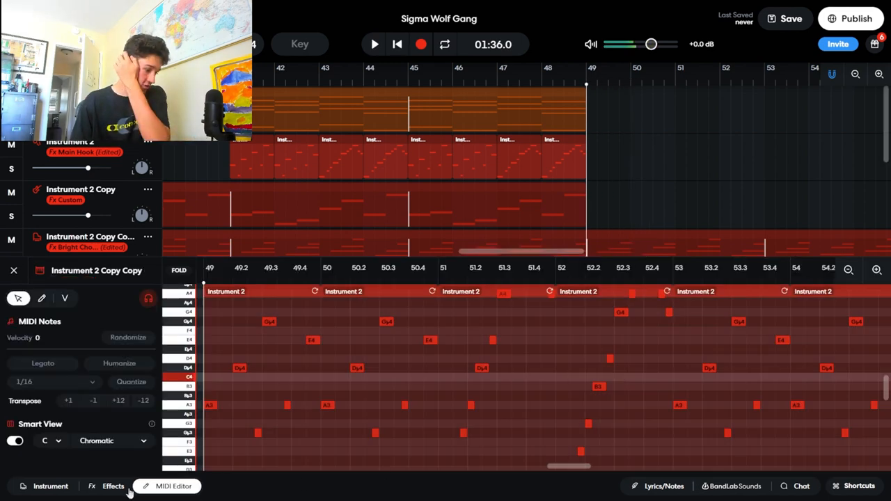
left_click(113, 486)
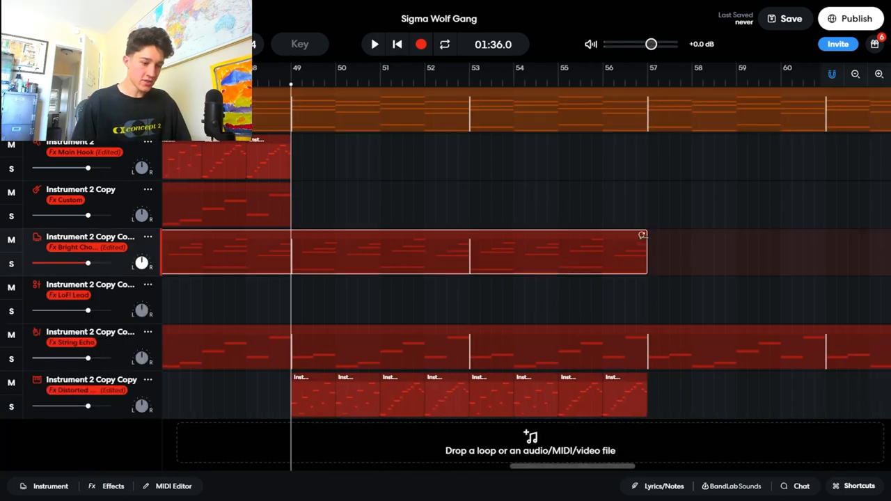
- Slice the regions at bar 57 and show automation lanes set to Graphic EQ 6.4k Hz on the lead
right_click(554, 254)
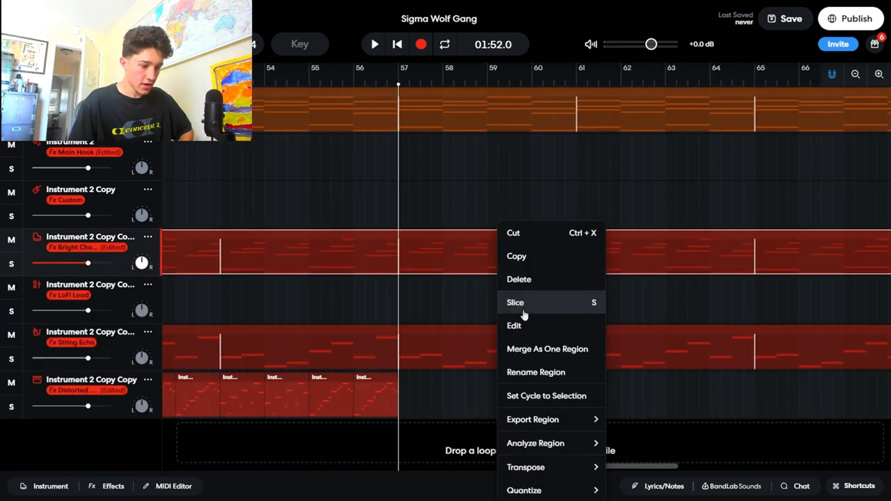
left_click(547, 349)
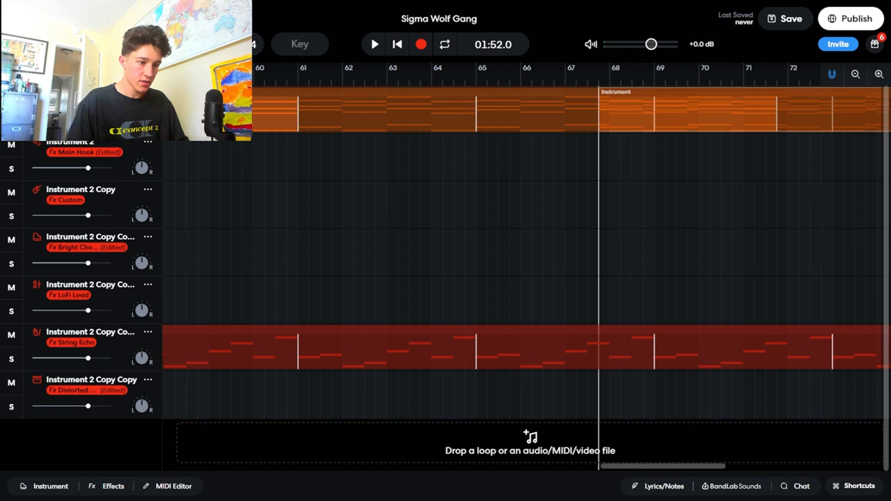
scroll("right", 3)
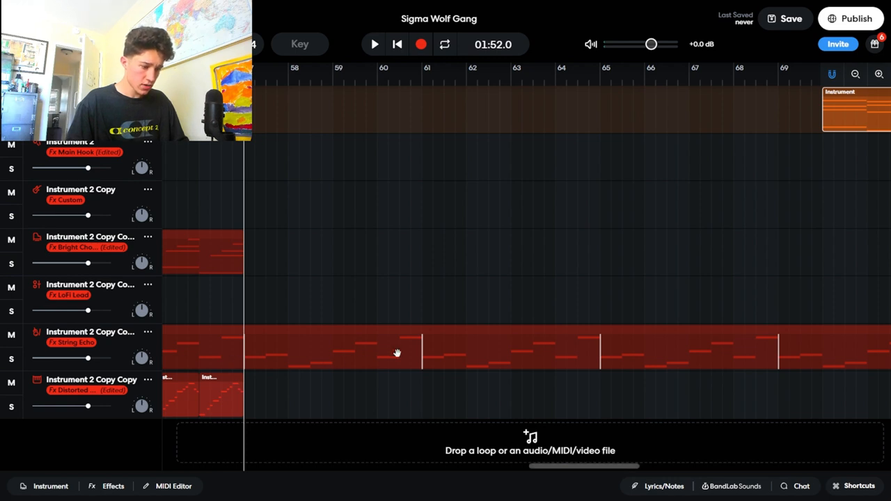
scroll("right", 3)
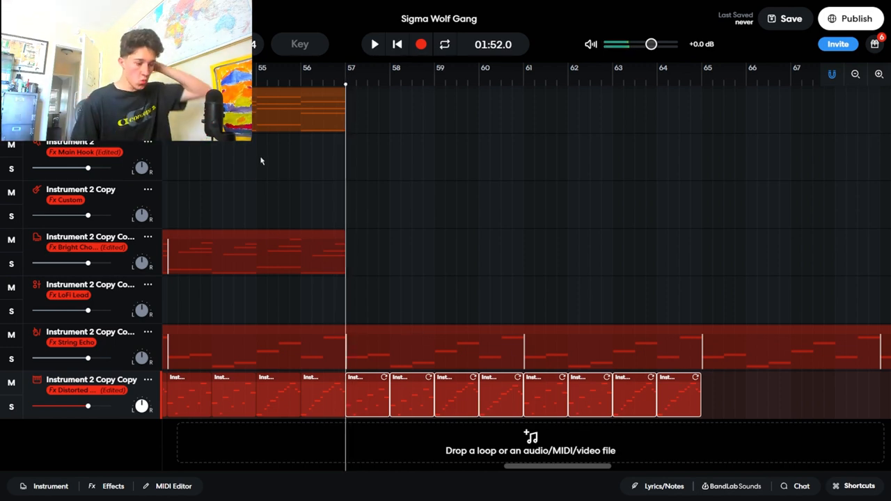
right_click(355, 105)
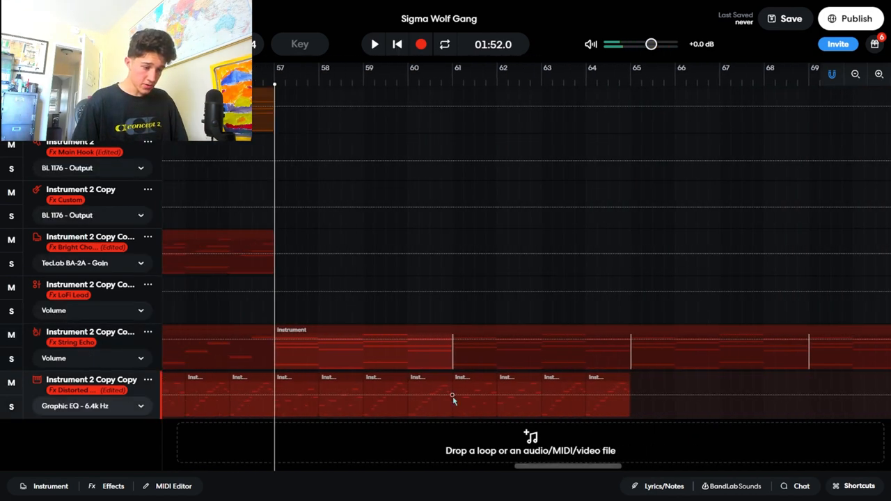
- Draw a rising Graphic EQ riser over the lead's final bars to bar 65, audition it and hide automation
left_click_drag(453, 395, 627, 376)
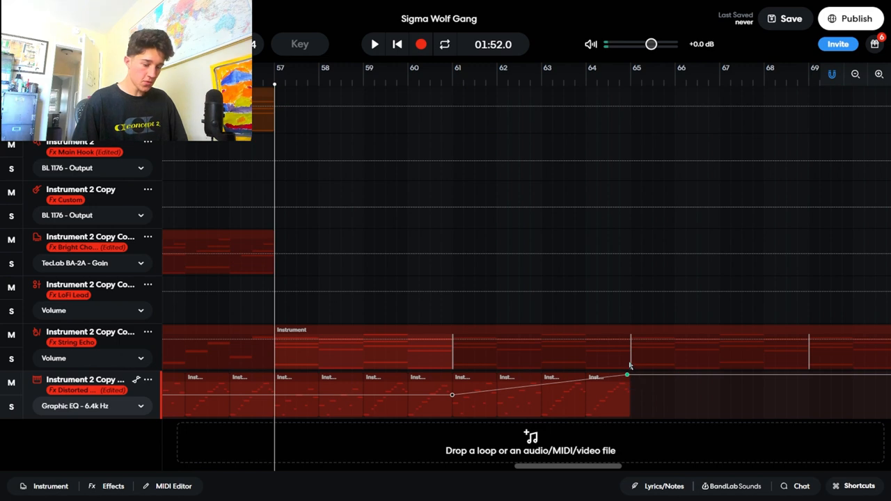
left_click(373, 44)
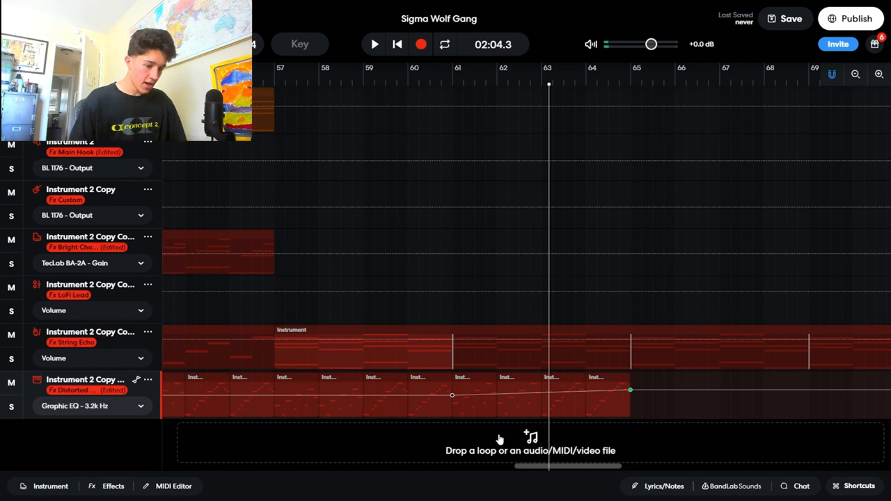
left_click(373, 43)
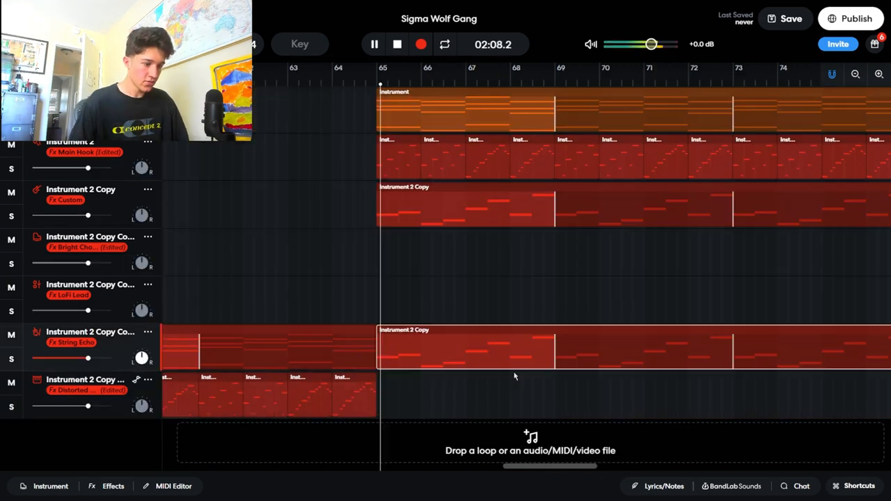
- Add an Instrument 3 track with the Guitars > Overdriven Guitar sound and bring up its note grid
left_click(374, 43)
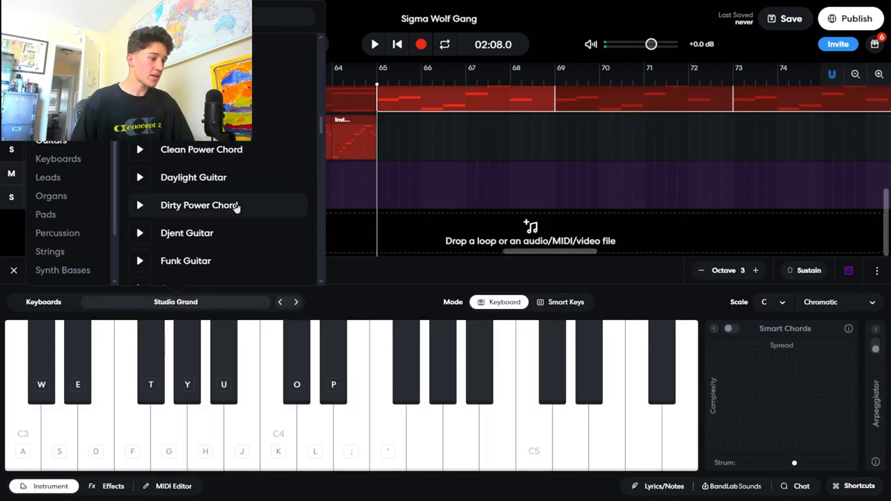
scroll("down", 3)
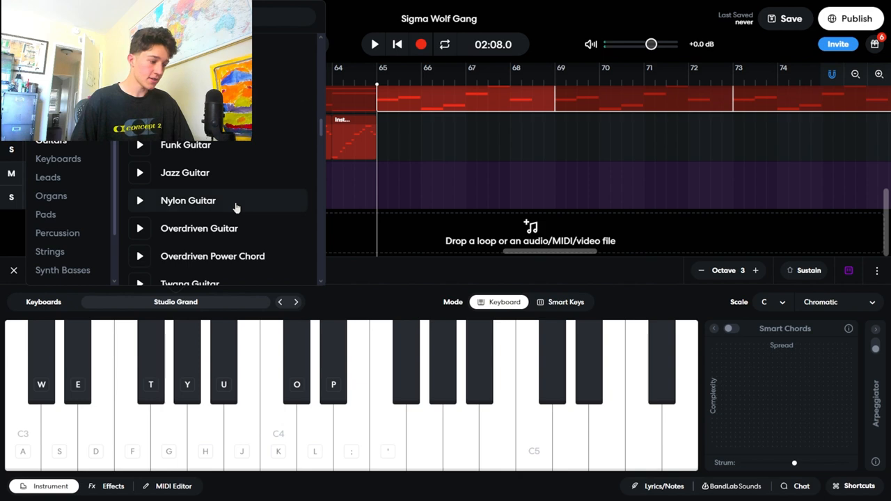
left_click(200, 229)
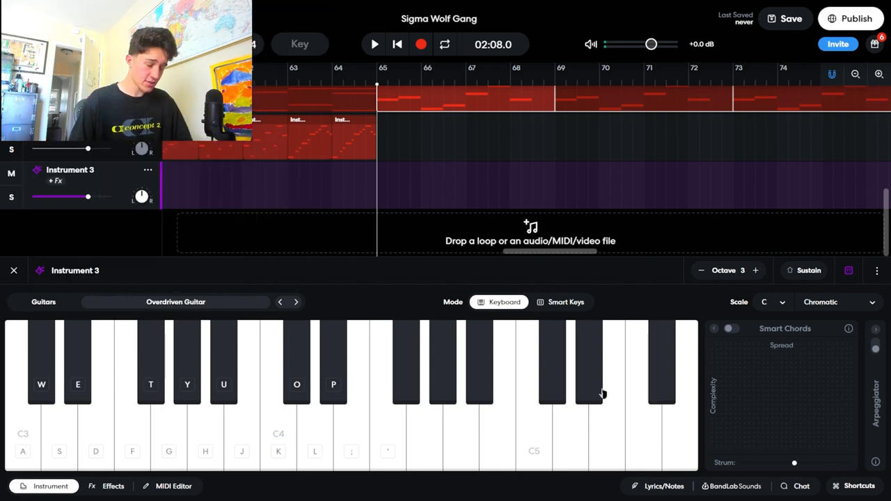
left_click(616, 390)
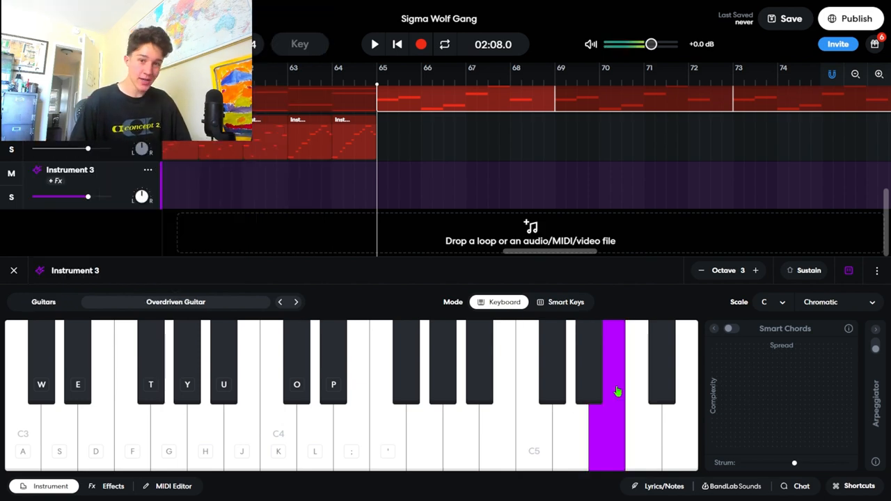
left_click(173, 486)
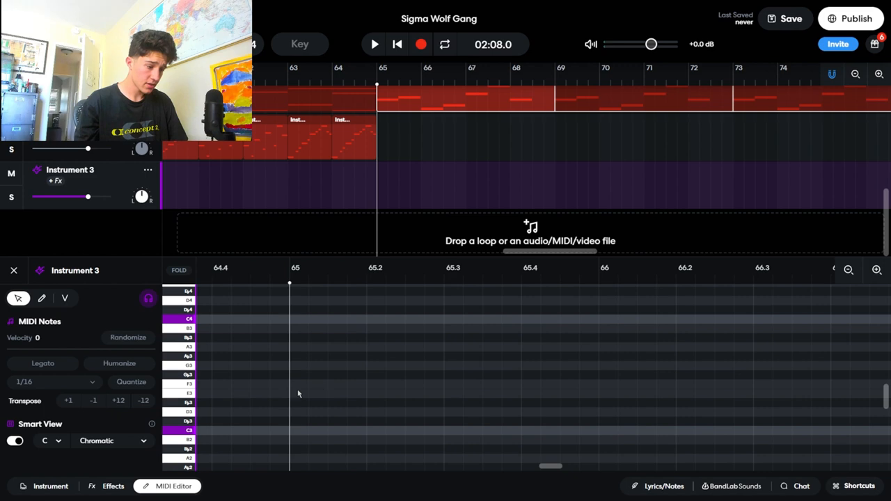
- Pencil a short multi-note riff into the Instrument 3 region near bar 65 and audition it
left_click(327, 384)
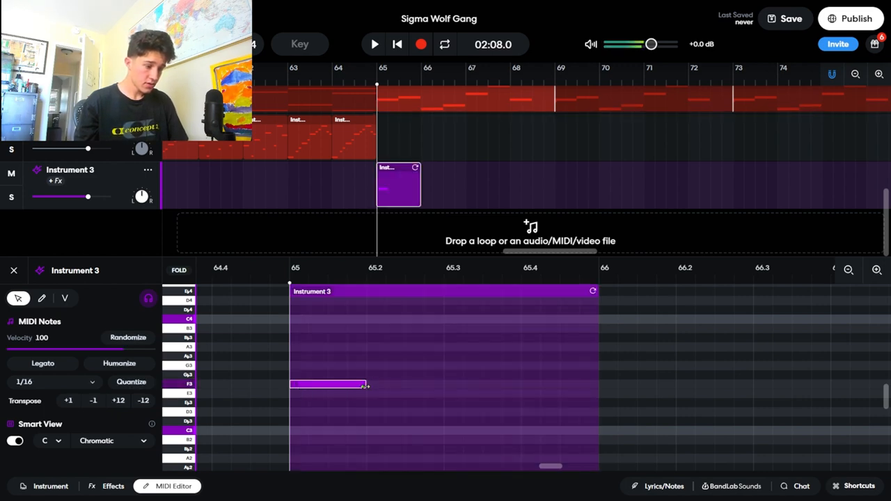
left_click(404, 347)
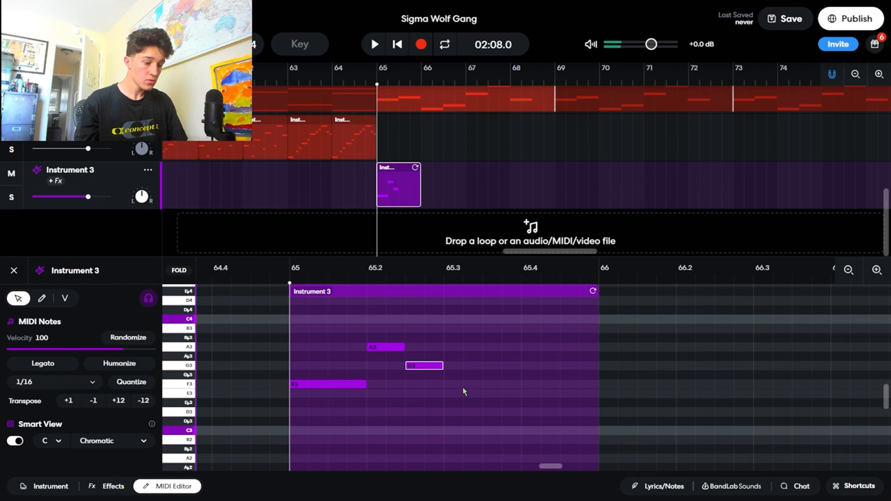
left_click(463, 412)
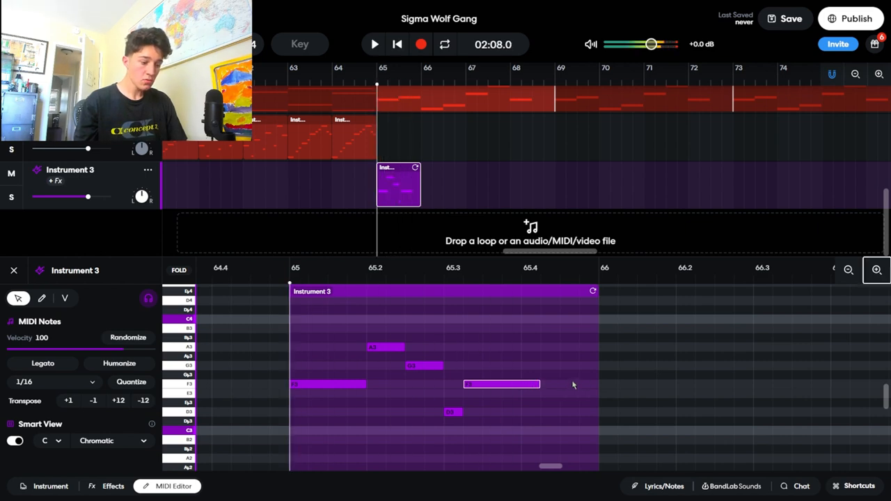
left_click(373, 44)
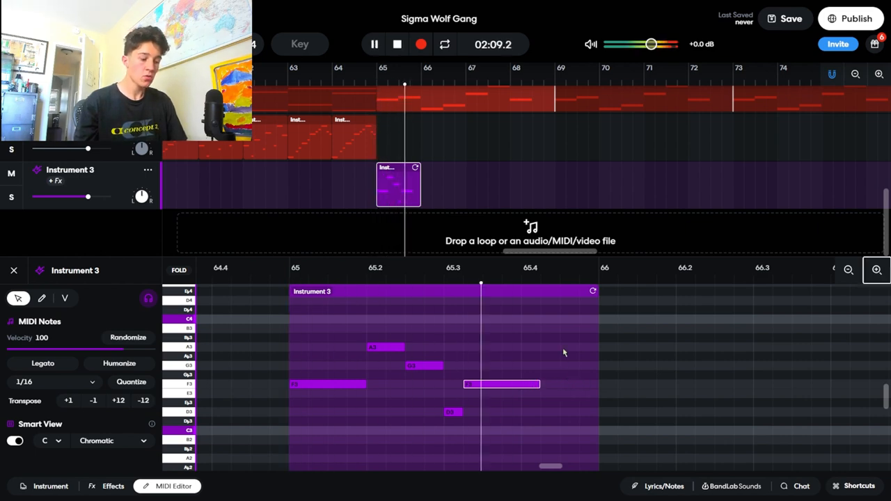
left_click(374, 43)
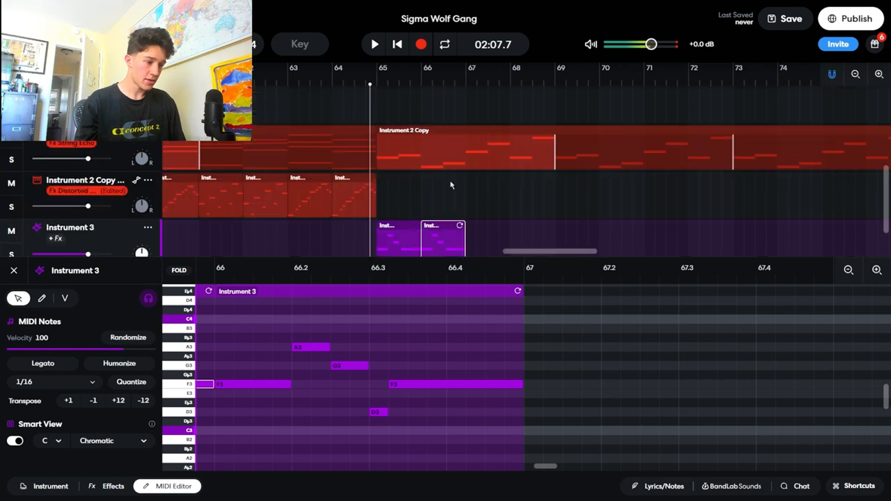
- Add a BL Driver and a Graphic EQ with boosted upper bands to Instrument 3 while it plays
left_click(113, 486)
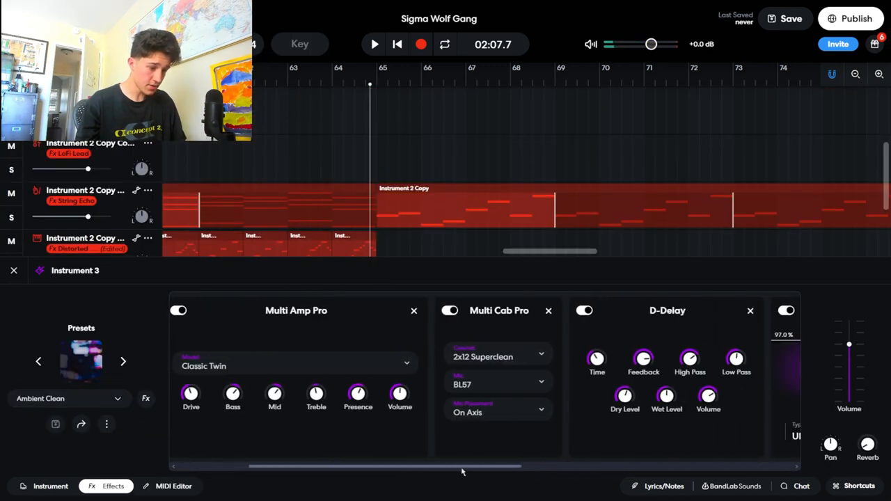
left_click(373, 43)
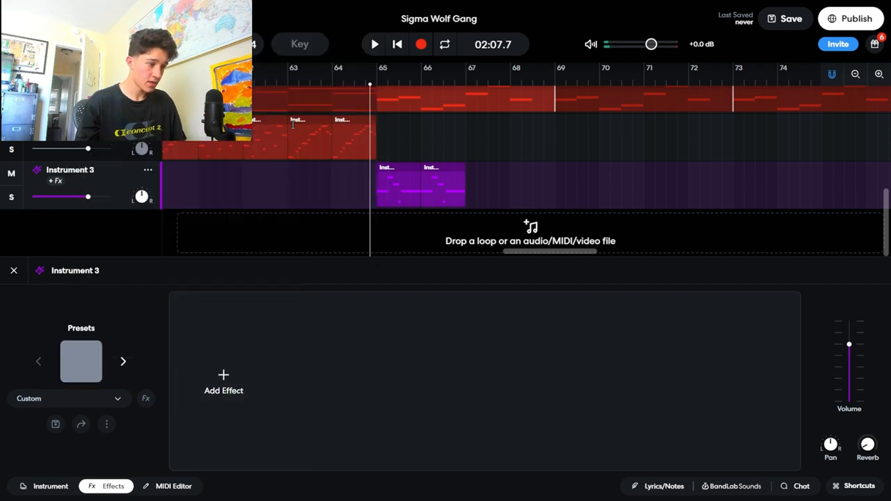
left_click(223, 383)
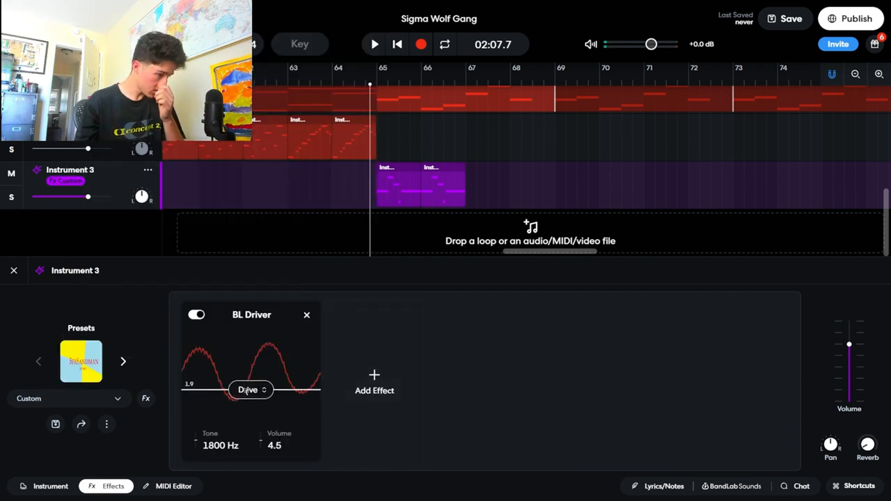
left_click(375, 383)
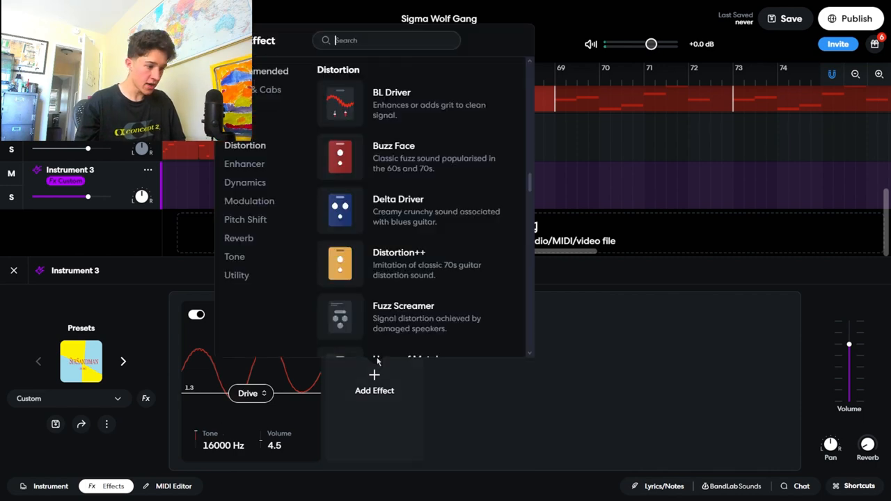
left_click(249, 200)
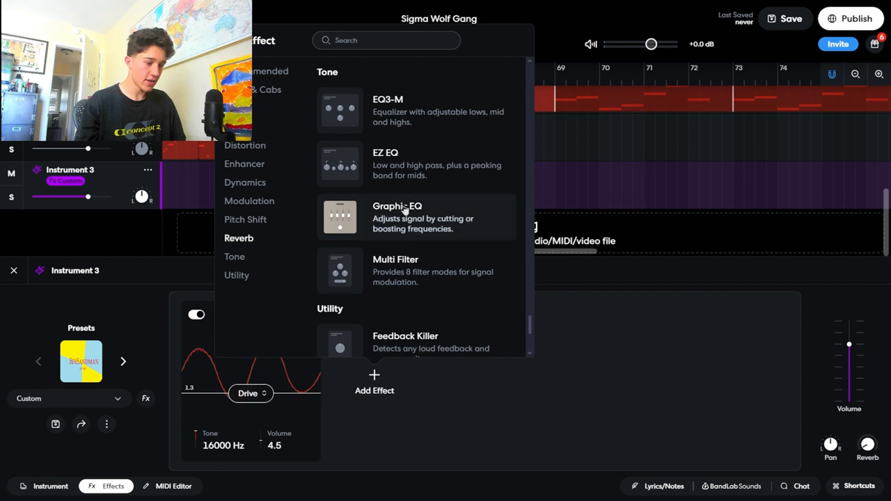
left_click(416, 217)
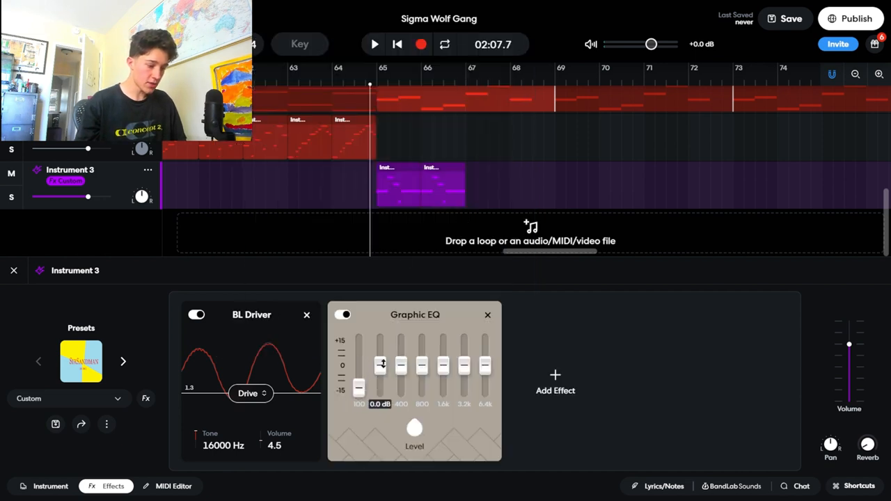
left_click_drag(464, 354, 463, 362)
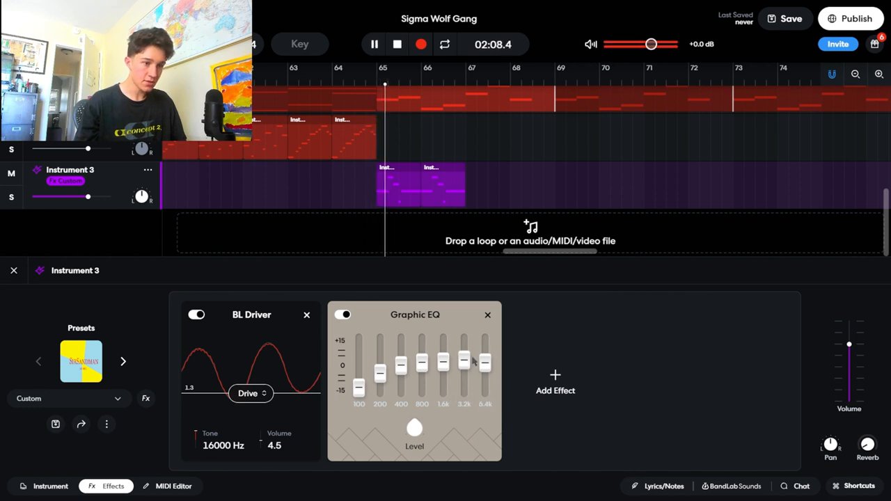
- Lower the driver's output volume and add a Compander with a lowered expand threshold
left_click(373, 43)
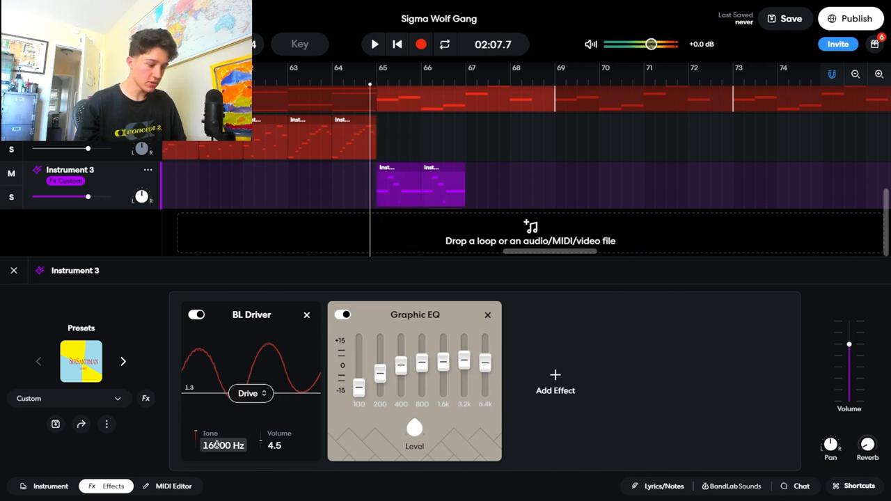
left_click(373, 43)
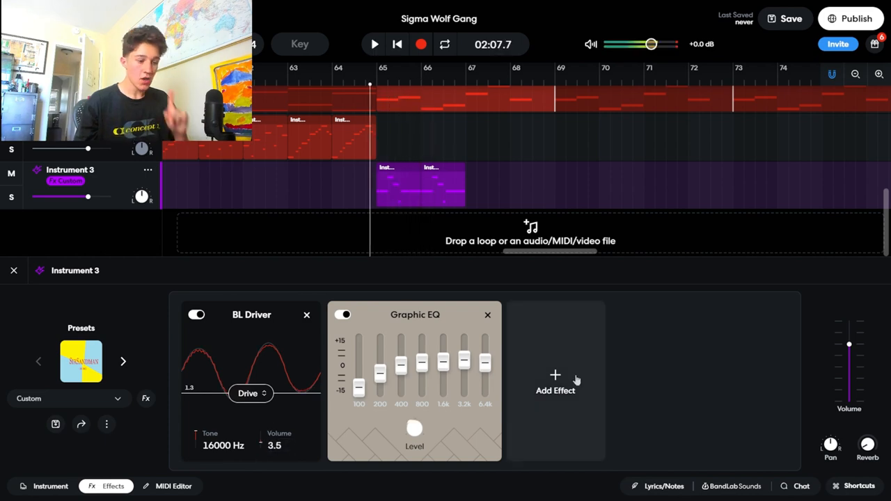
left_click(554, 383)
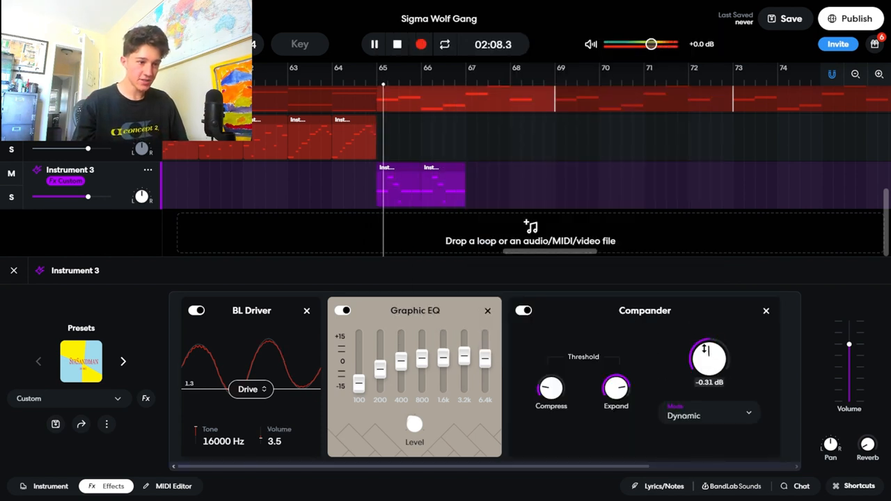
left_click_drag(615, 387, 622, 415)
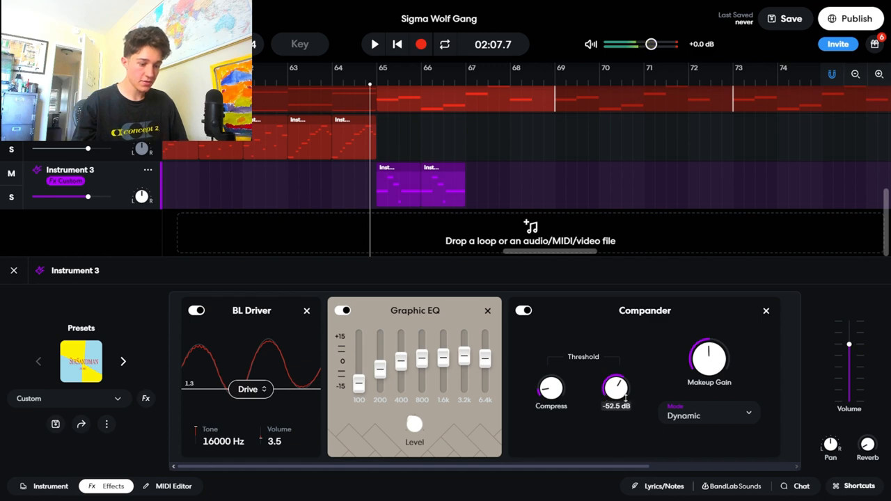
left_click(172, 486)
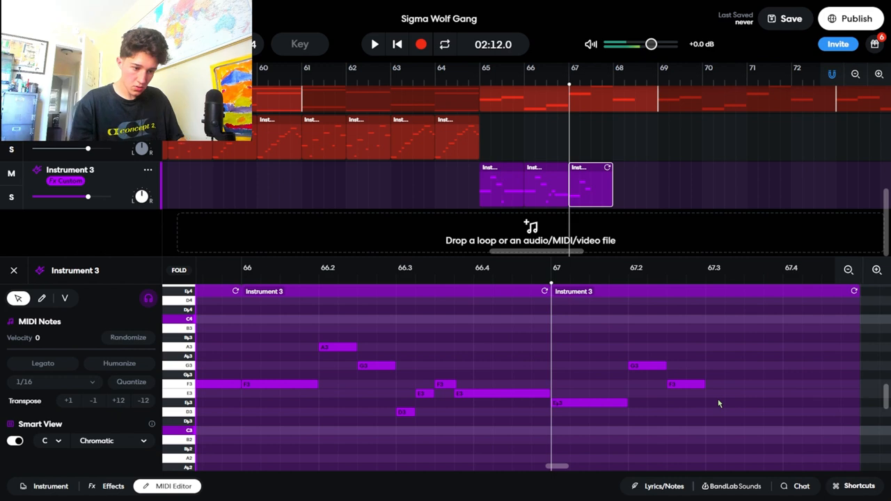
- Draw four more notes into the Instrument 3 lead: a long note, a short low note, another, and a high ending note
left_click(374, 43)
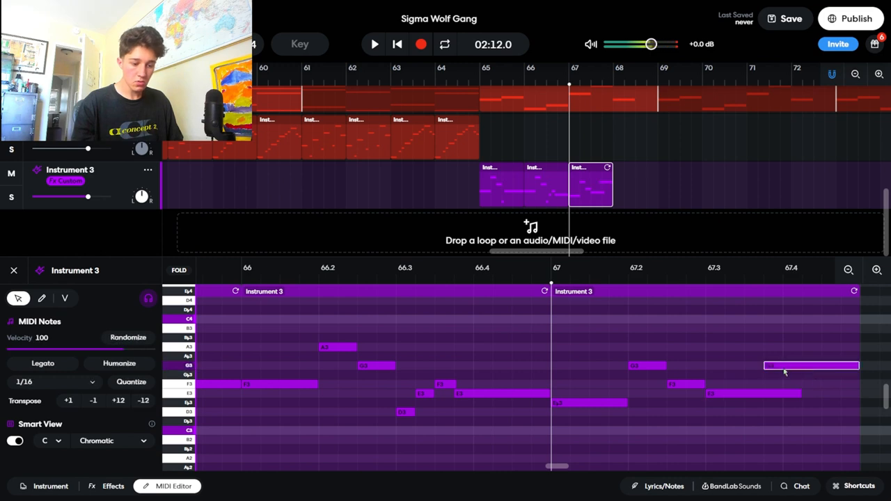
left_click(373, 44)
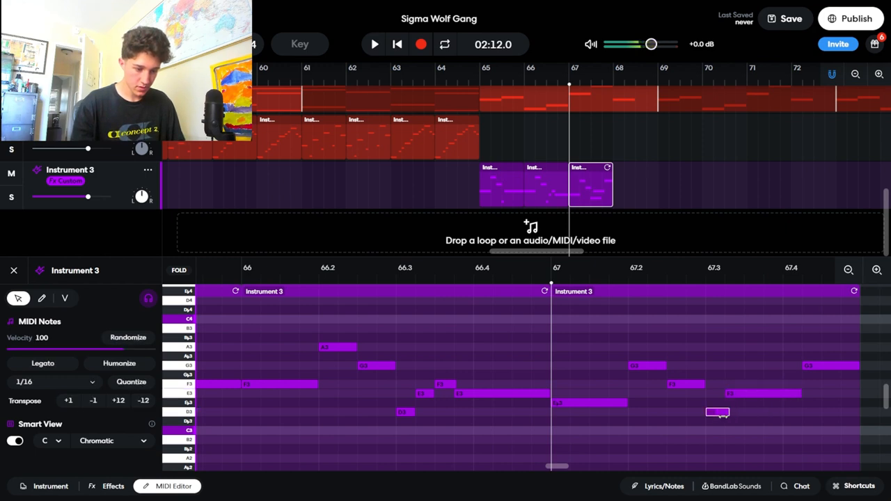
left_click(374, 44)
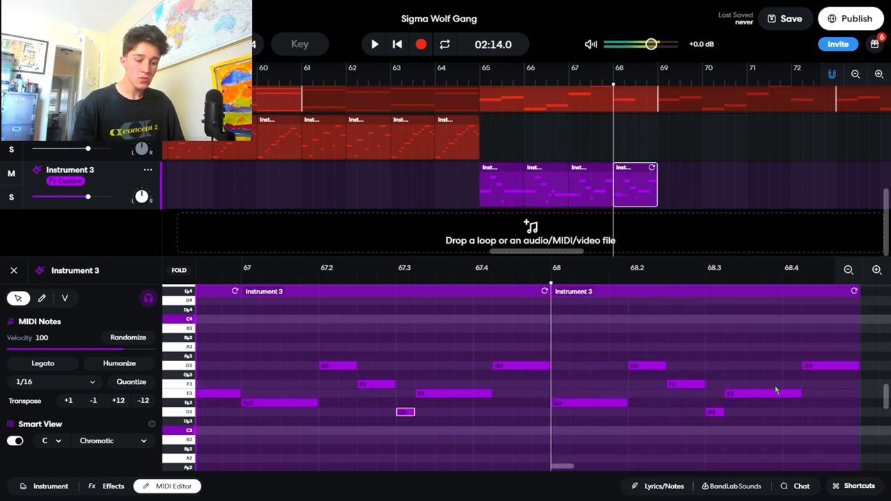
left_click(373, 43)
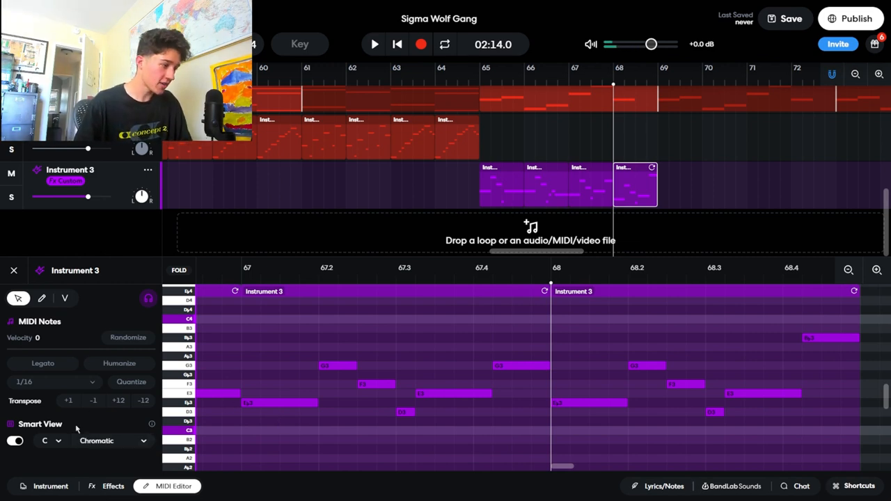
- Set the Smart View scale guide to minor pentatonic and return to the arrangement
left_click(49, 440)
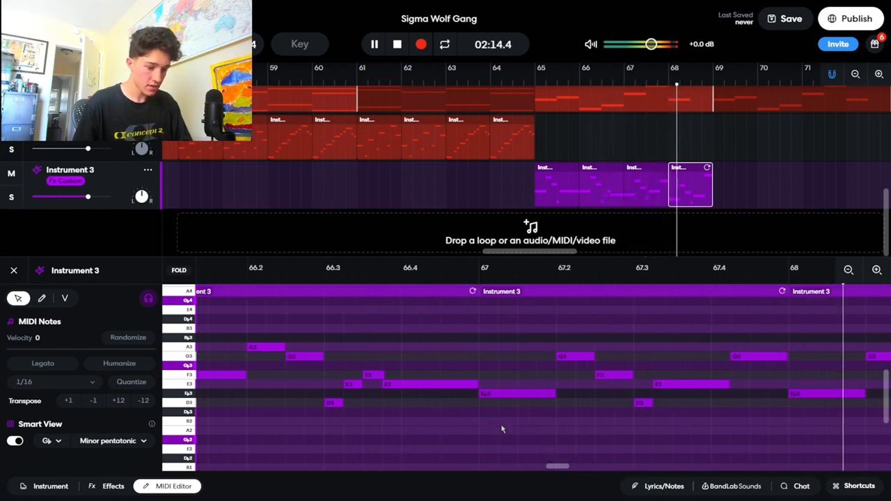
left_click(373, 43)
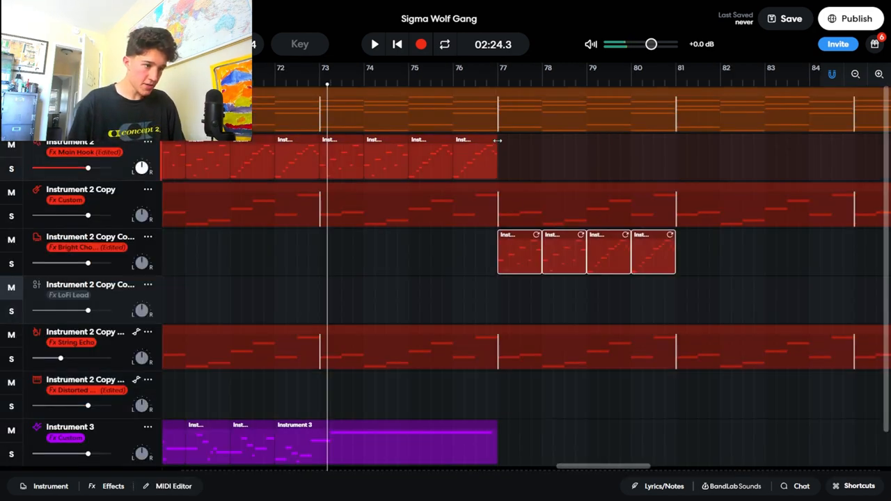
- Transpose the notes of the outro clips around bars 77–80 by an octave in the MIDI Editor
left_click(173, 486)
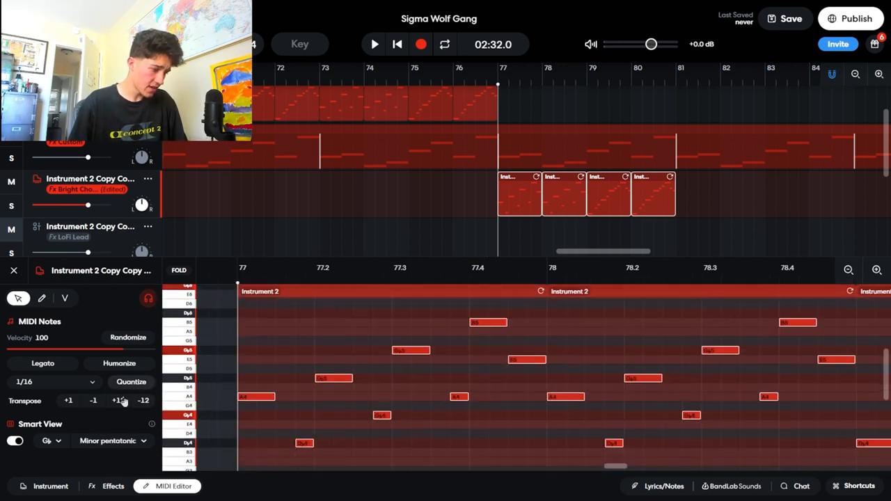
left_click(69, 401)
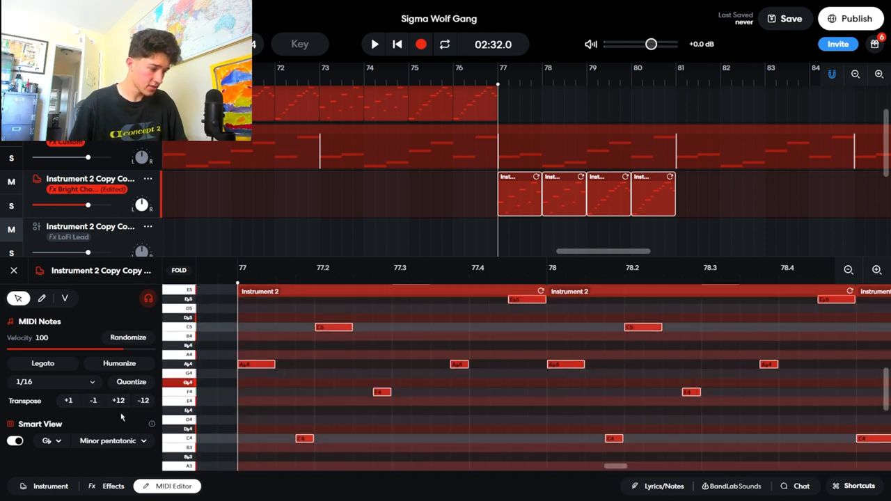
mouse_move(252, 408)
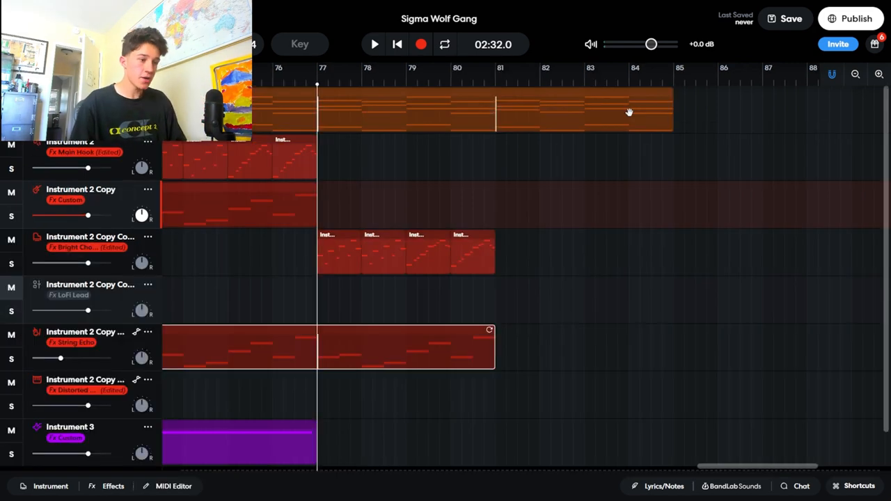
- Save the Sigma Wolf Gang project and reopen it in Studio
left_click(373, 43)
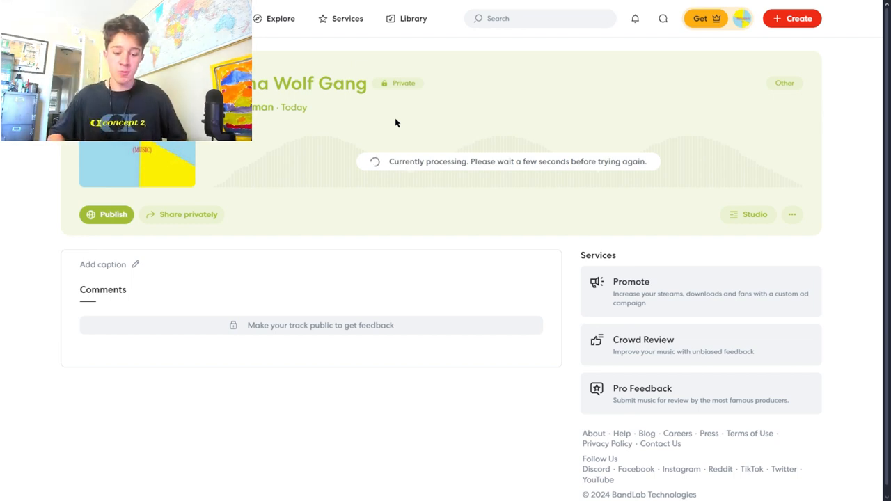
left_click(746, 214)
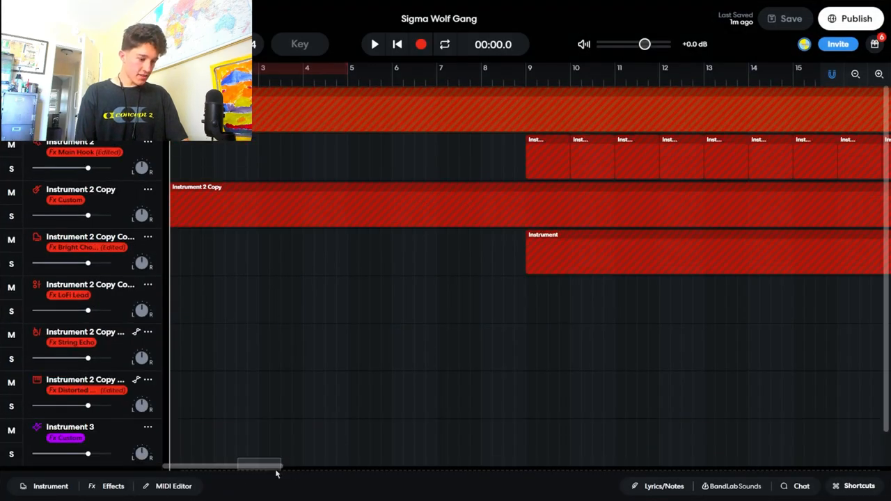
- Scroll the timeline to the start and begin playback of the song
left_click_drag(259, 466, 322, 465)
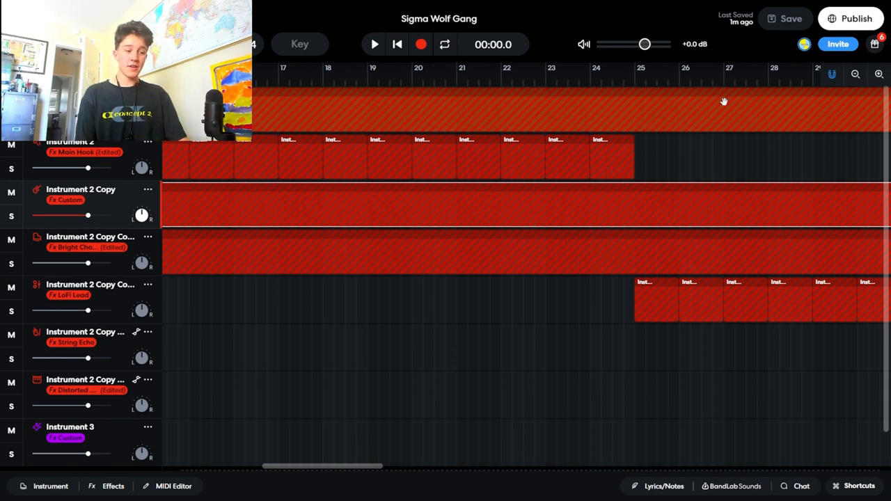
left_click(373, 43)
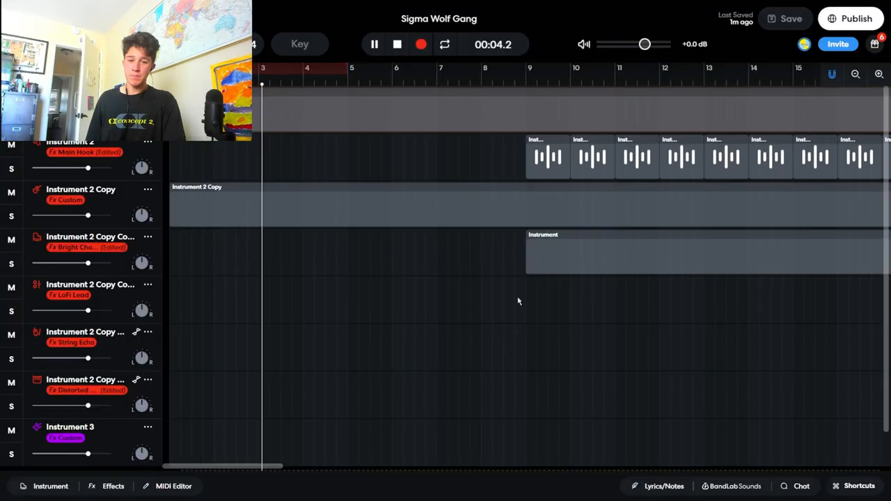